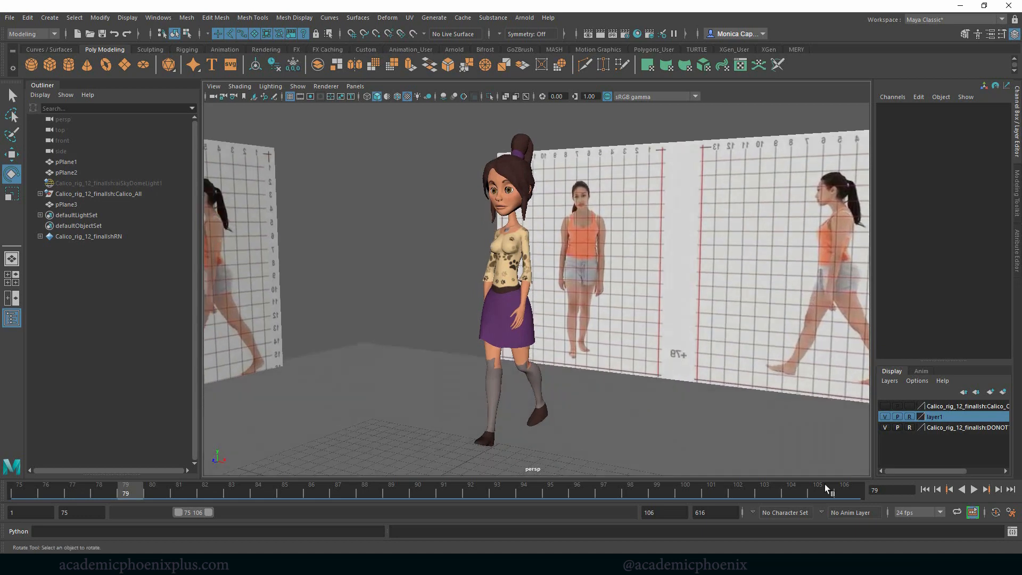
# Play the walk cycle and stop it partway through
pyautogui.click(988, 489)
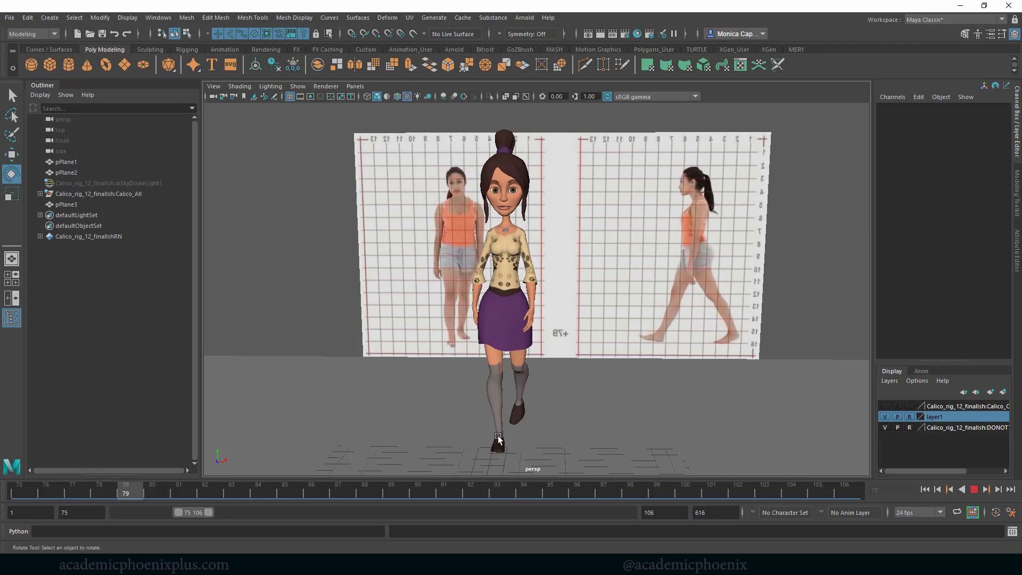
pyautogui.click(576, 487)
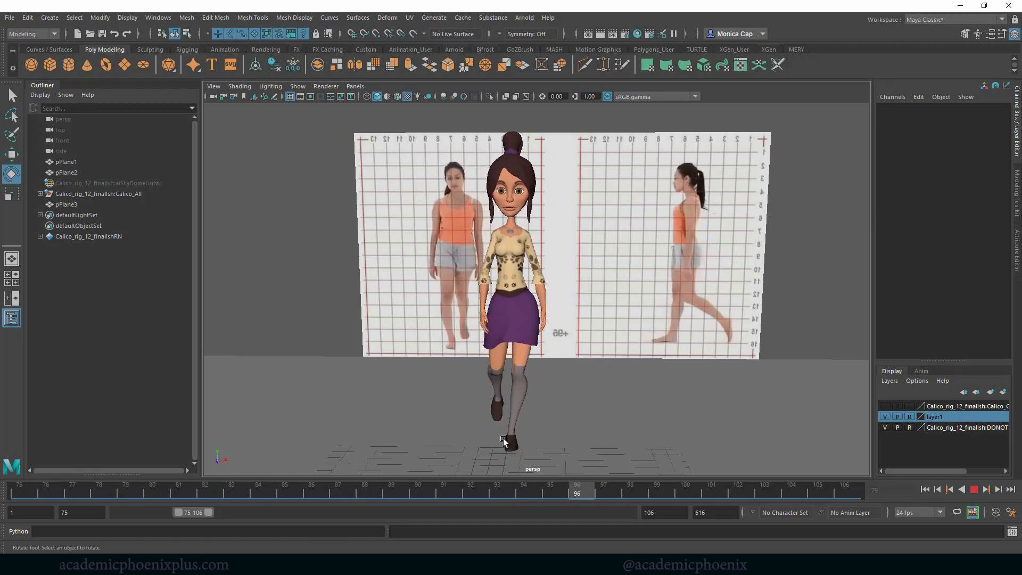
pyautogui.click(968, 489)
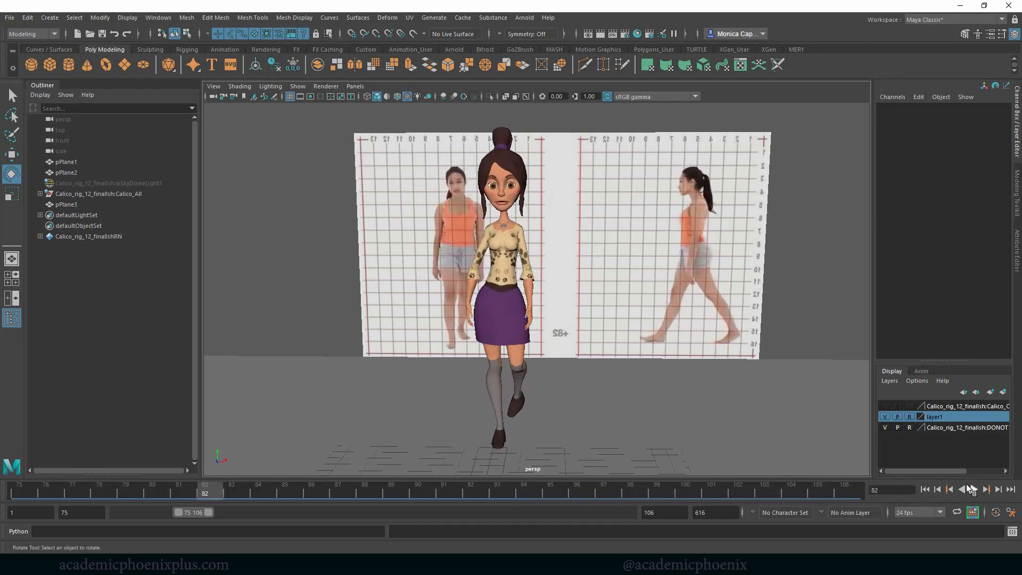
# Check the Show menu and the Viewport 2.0 renderer options, then close the settings
pyautogui.click(297, 86)
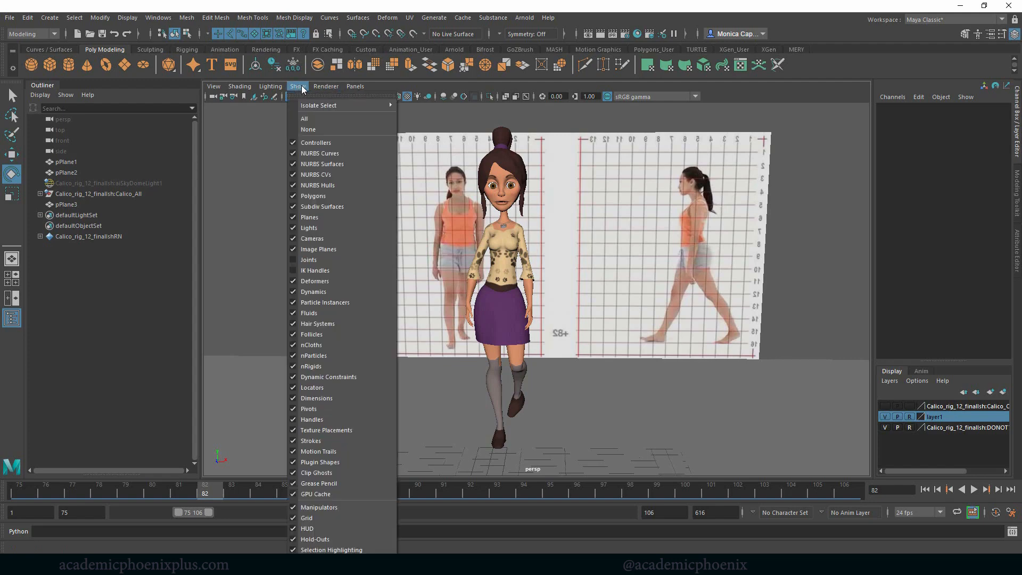
pyautogui.click(326, 86)
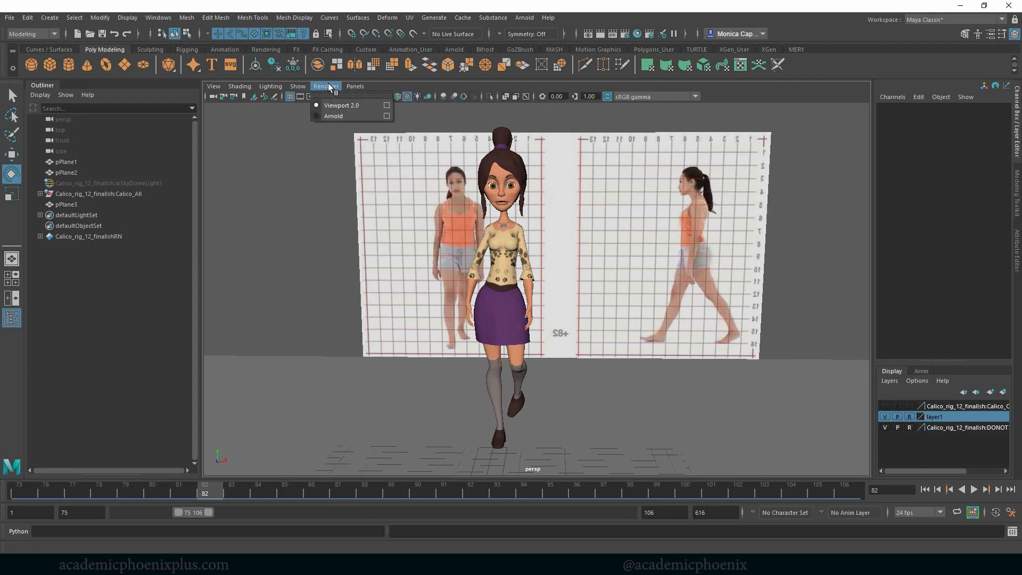
pyautogui.click(386, 106)
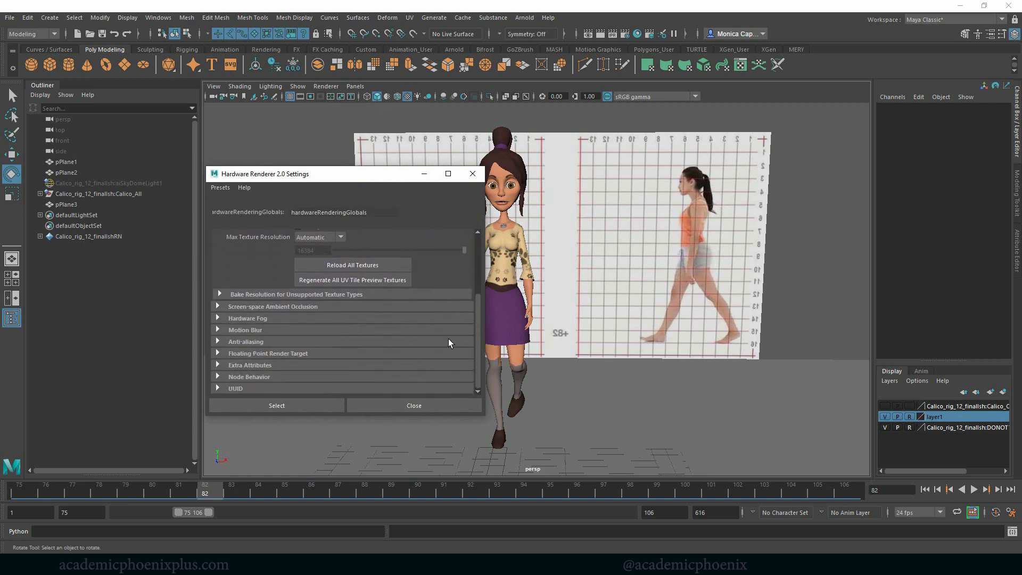
pyautogui.moveTo(276, 323)
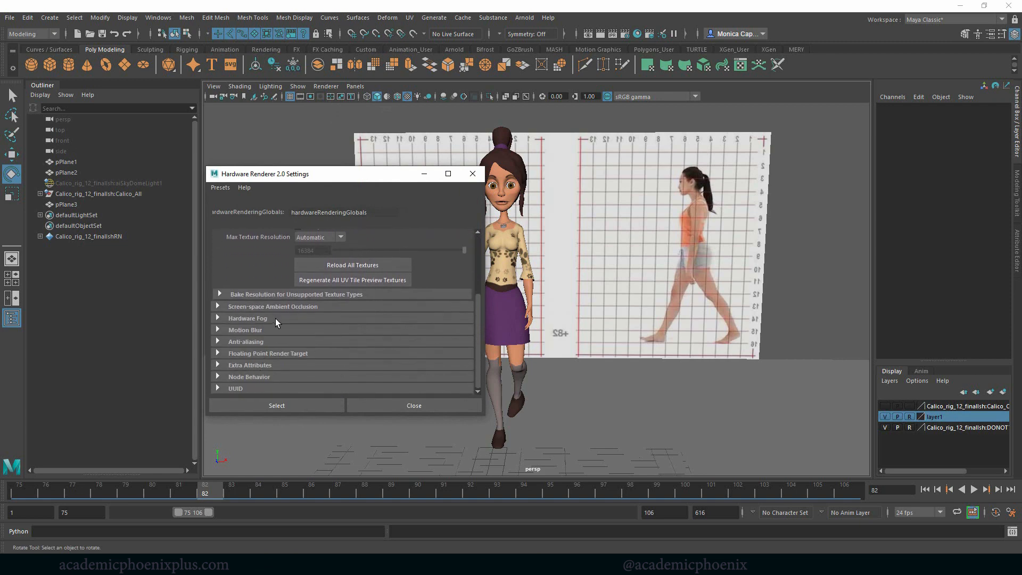
pyautogui.click(272, 306)
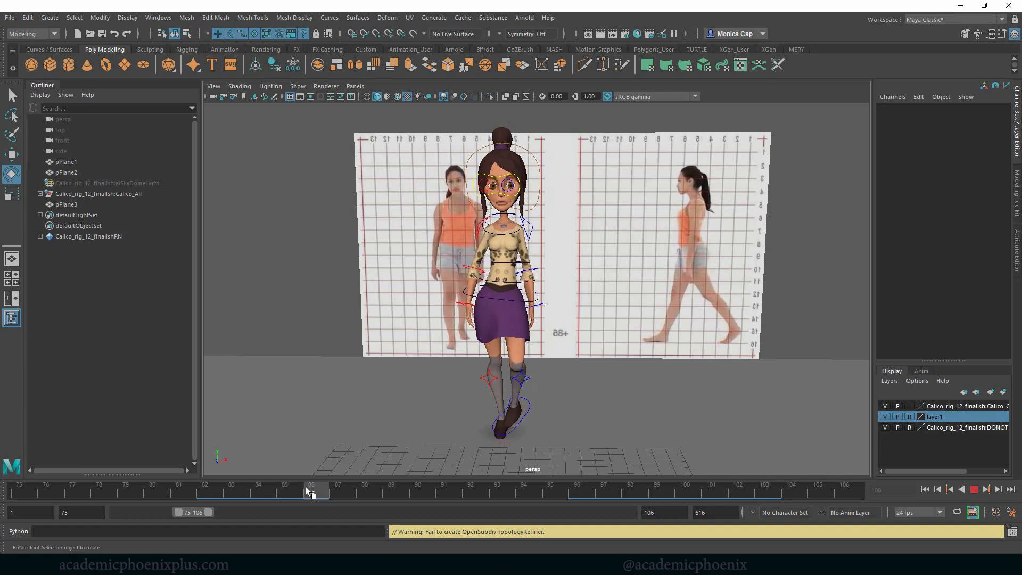
pyautogui.moveTo(312, 491); pyautogui.dragTo(72, 491)
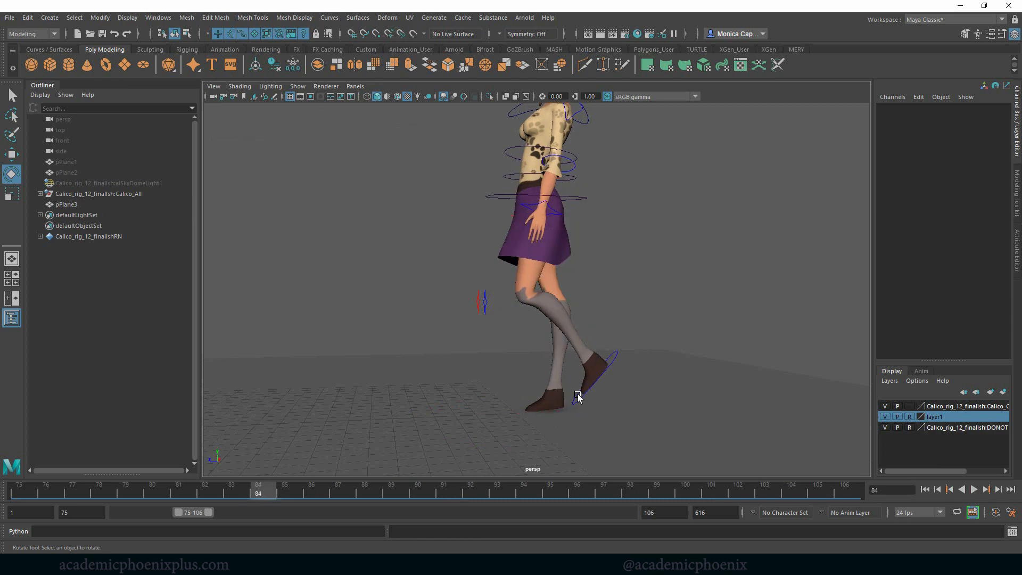
# Reduce the heel-strike foot control's Rotate X at frame 93 and key it
pyautogui.moveTo(258, 488); pyautogui.dragTo(446, 489)
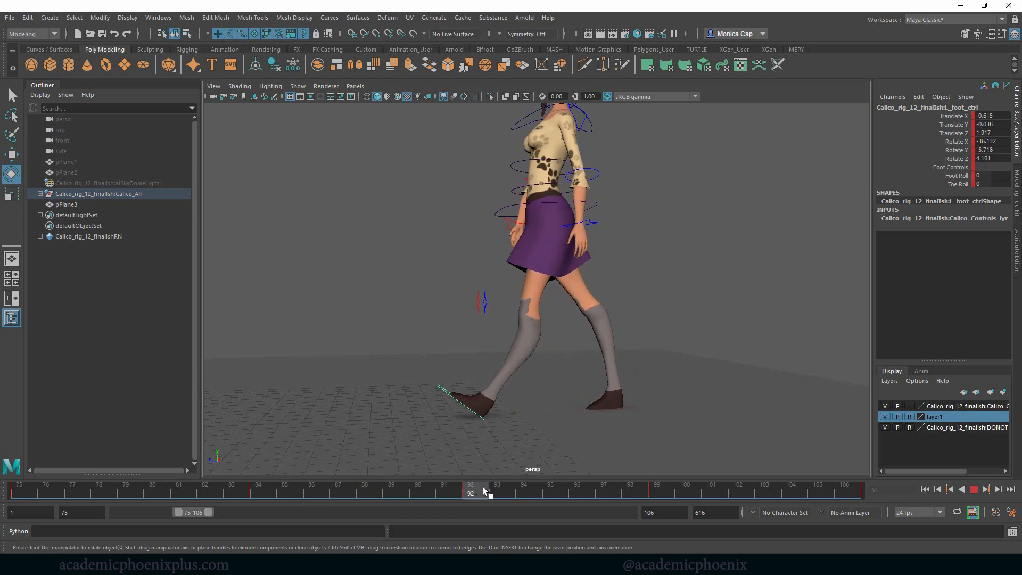
pyautogui.click(524, 485)
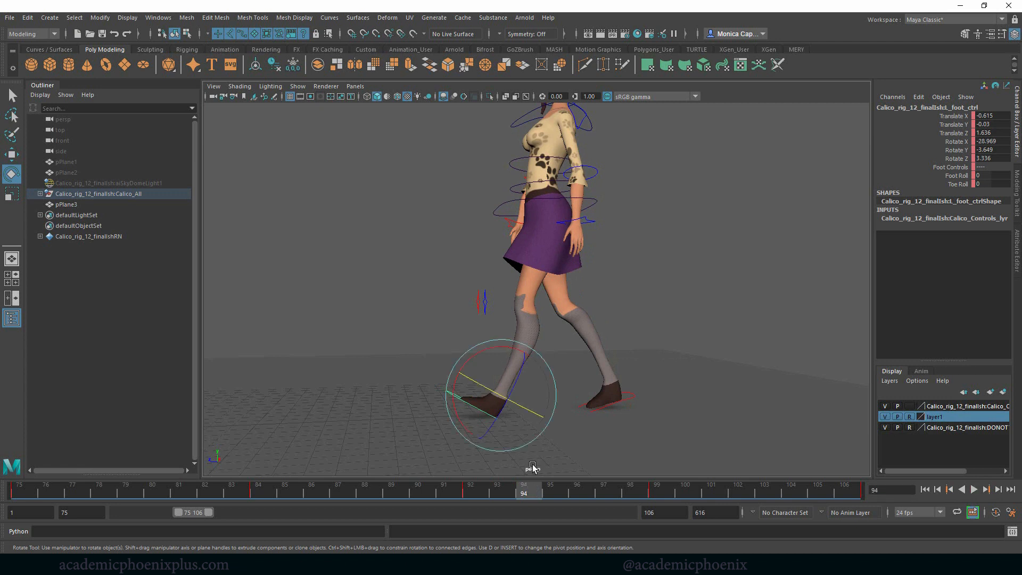
pyautogui.click(496, 488)
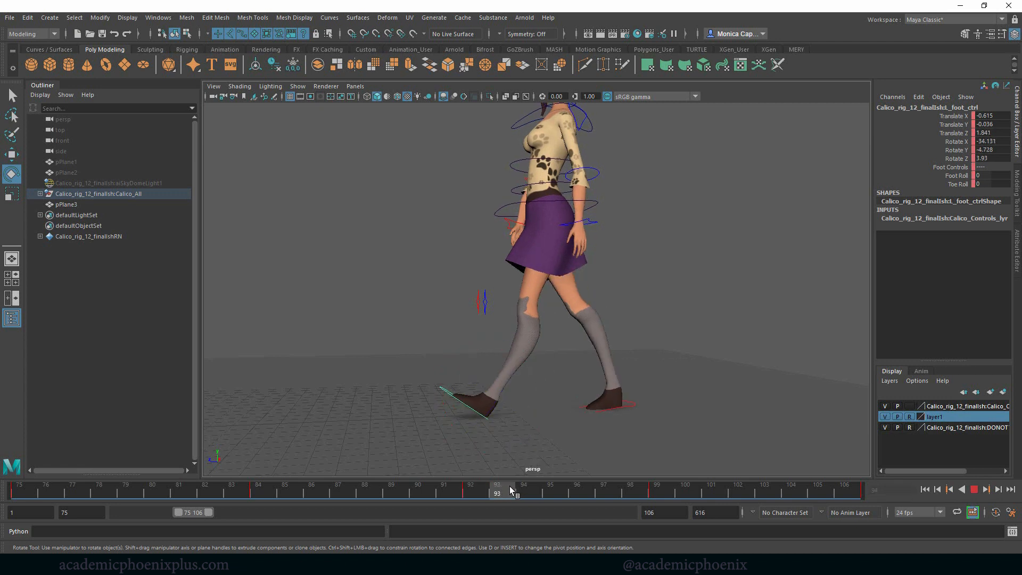
pyautogui.click(523, 485)
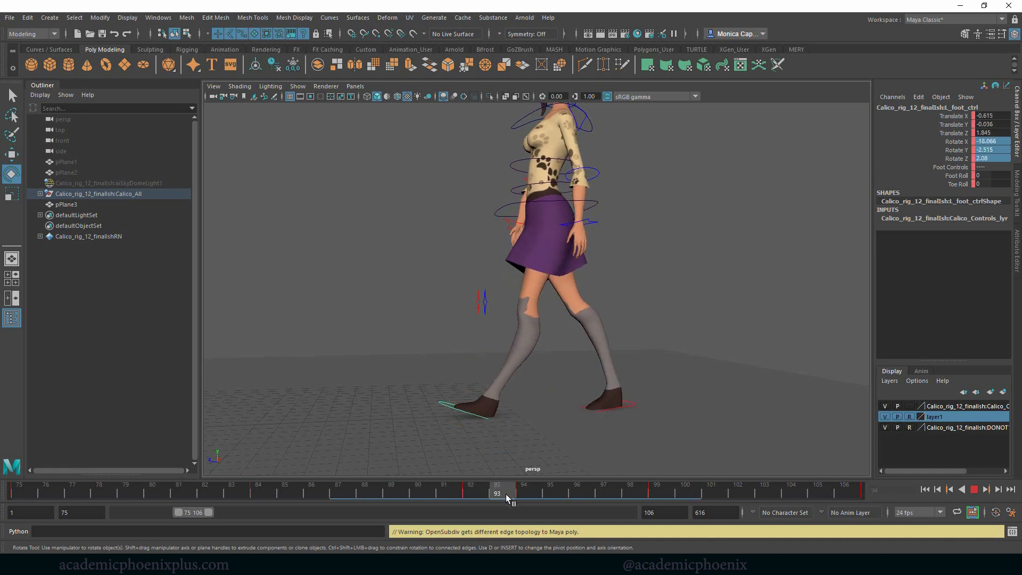
pyautogui.click(523, 492)
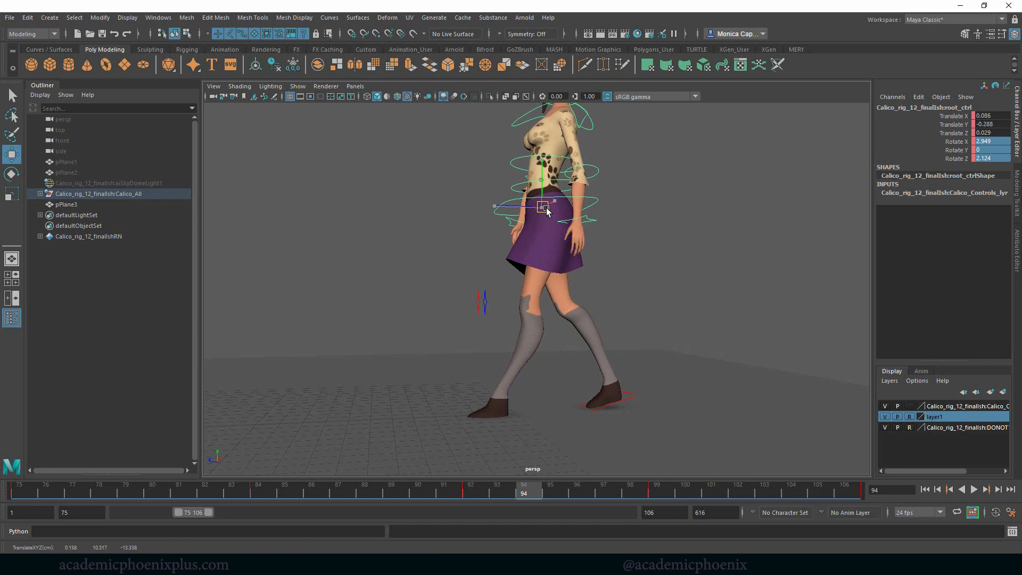
# Move the root control forward in Z at frame 94 and key it
pyautogui.moveTo(544, 209); pyautogui.dragTo(546, 215)
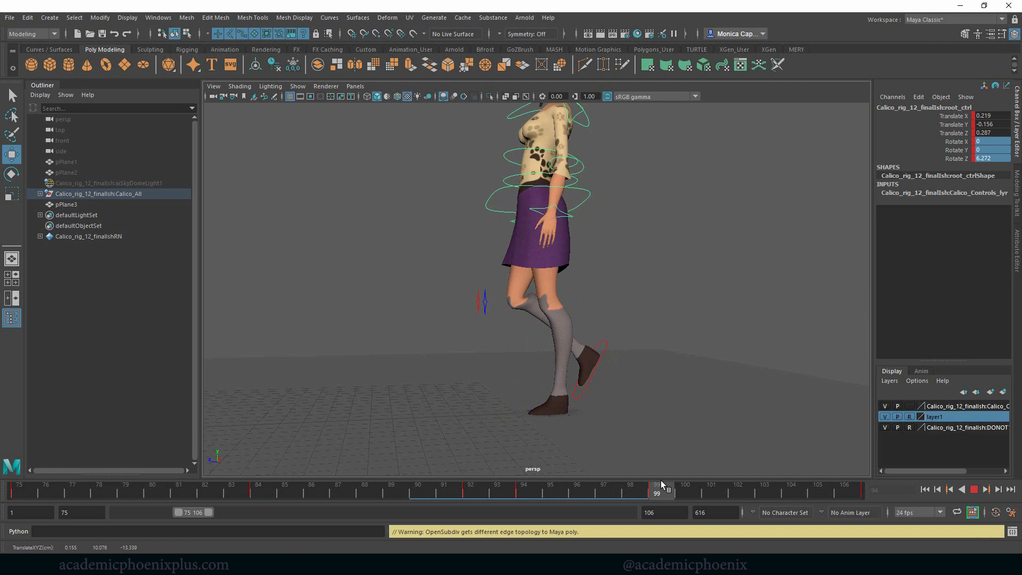
pyautogui.moveTo(657, 484); pyautogui.dragTo(444, 485)
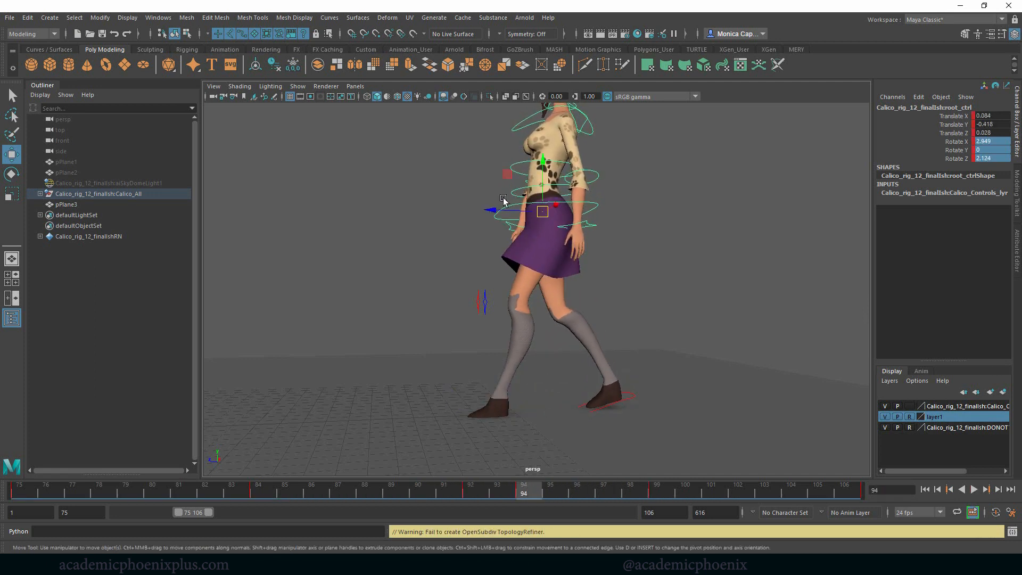
pyautogui.moveTo(541, 211); pyautogui.dragTo(532, 210)
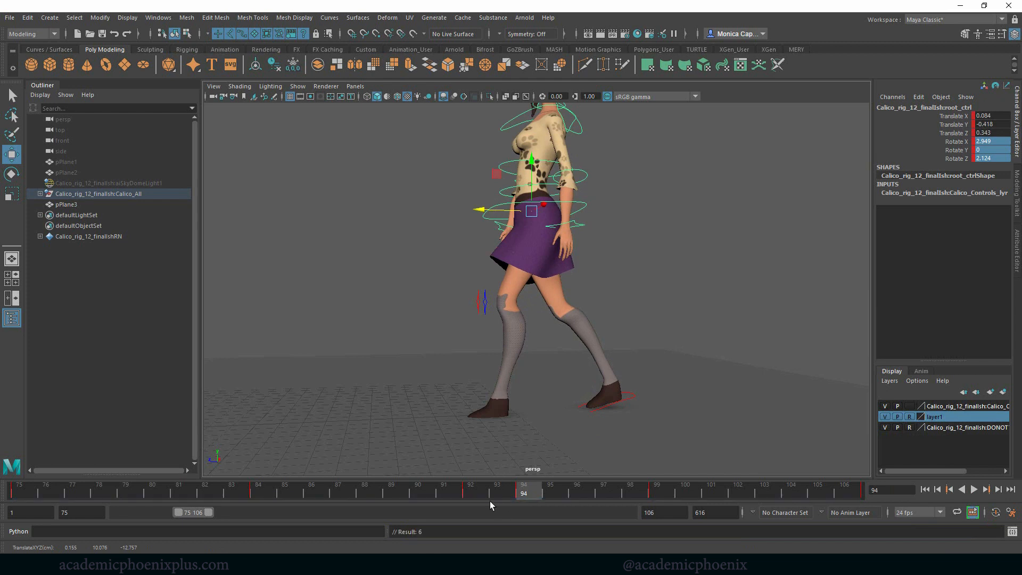
pyautogui.click(471, 484)
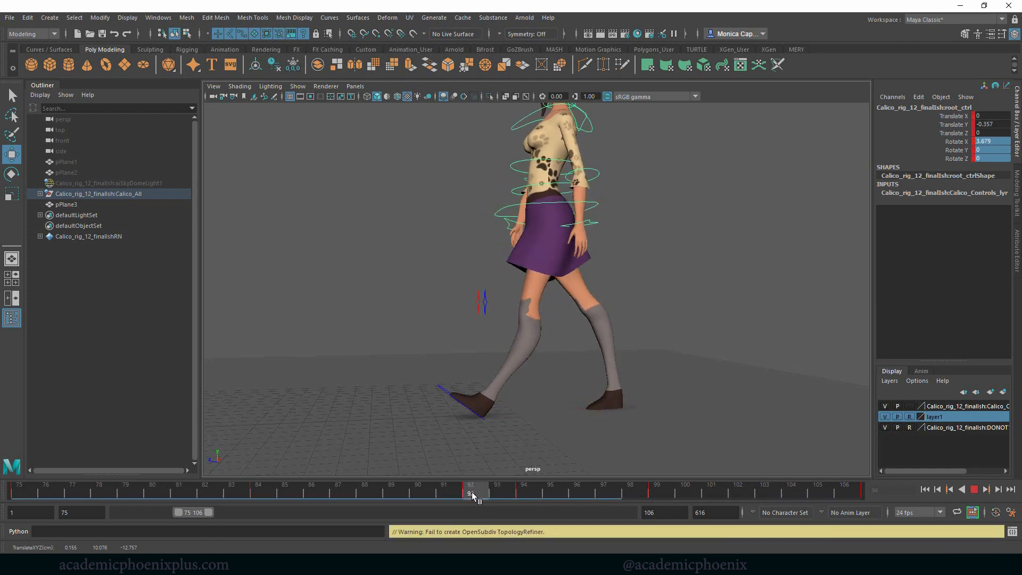
# Scrub from frame 88 through 94 to end frame 106 to check the hips
pyautogui.moveTo(473, 493); pyautogui.dragTo(521, 493)
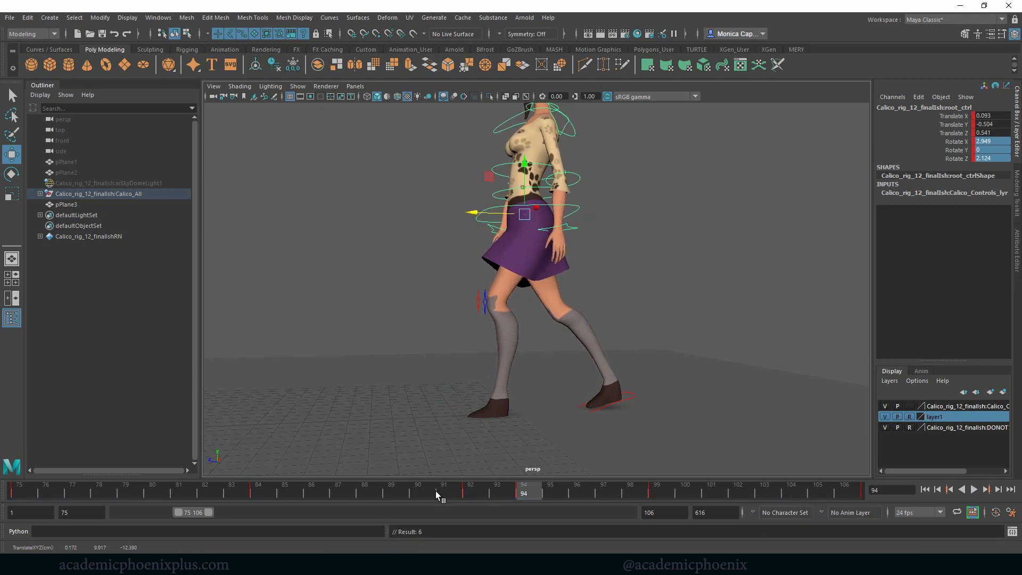
pyautogui.click(470, 492)
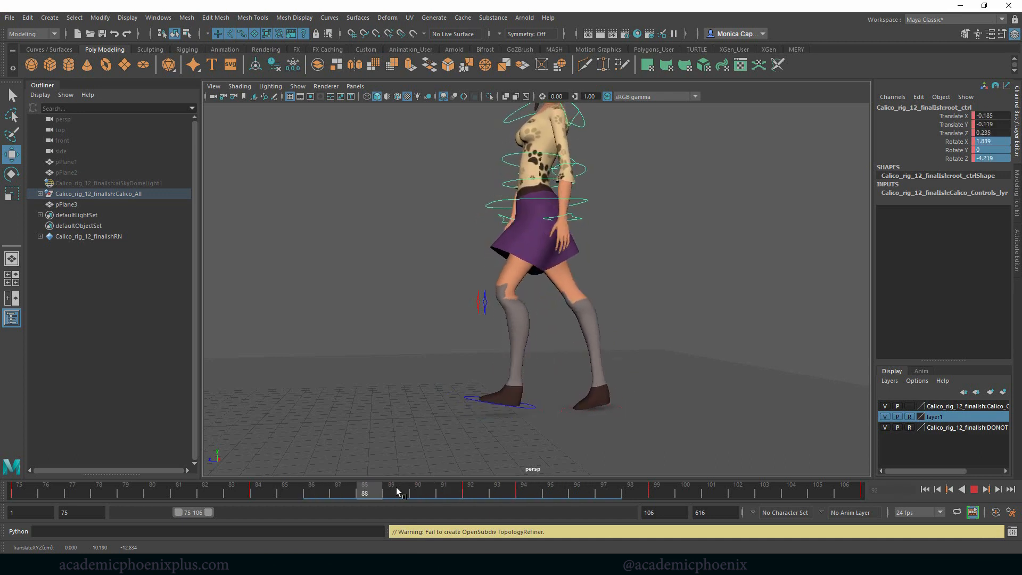
pyautogui.moveTo(369, 491); pyautogui.dragTo(525, 490)
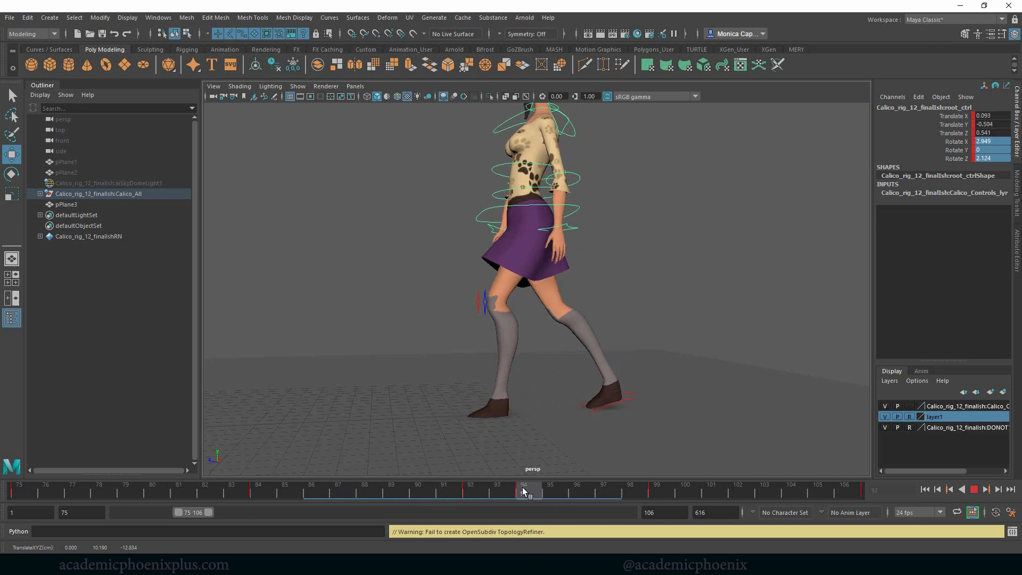
pyautogui.moveTo(525, 491); pyautogui.dragTo(631, 491)
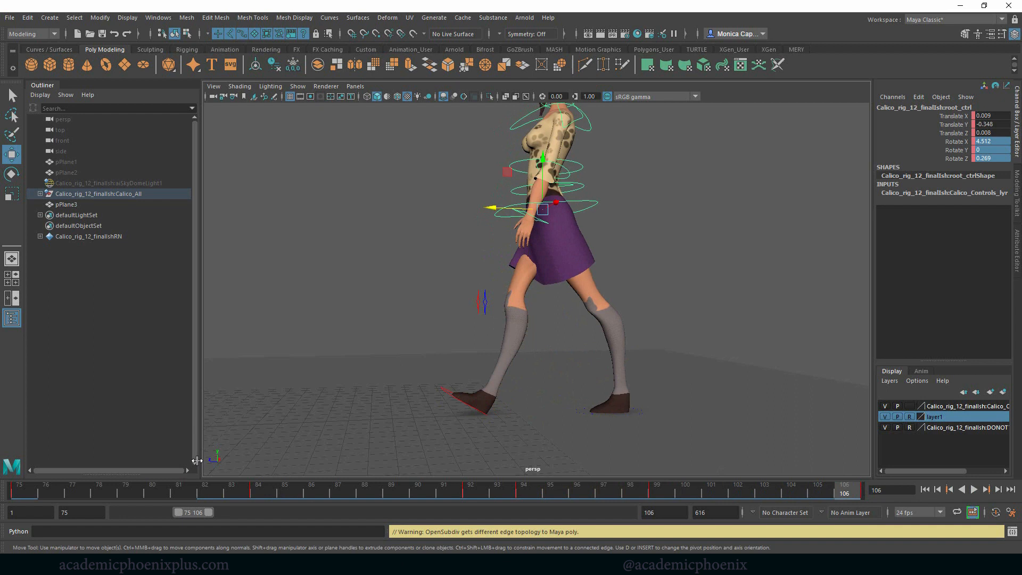
# Rotate R_foot_ctrl to about 50 in X at frame 99 and key it
pyautogui.click(34, 484)
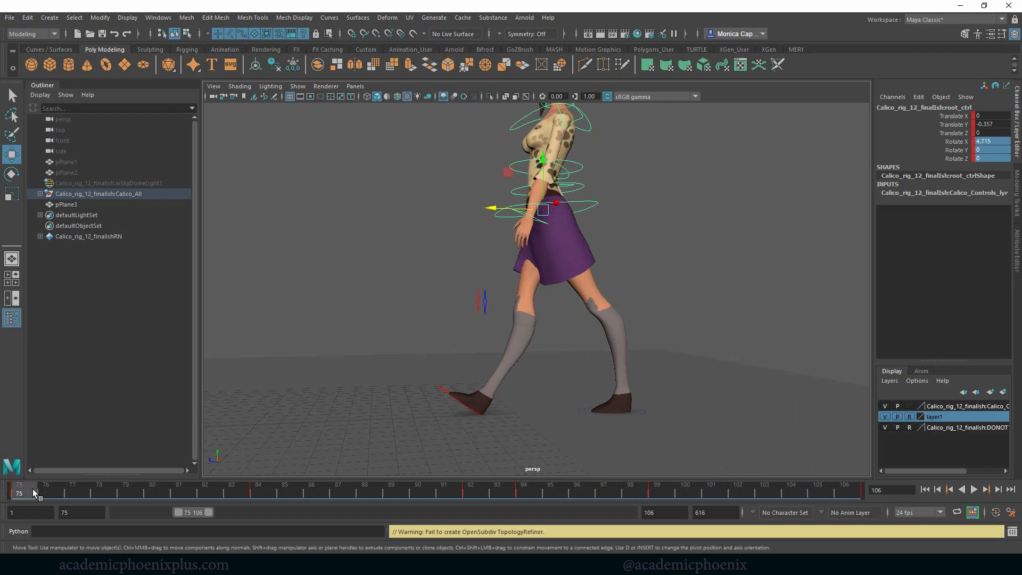
pyautogui.click(72, 485)
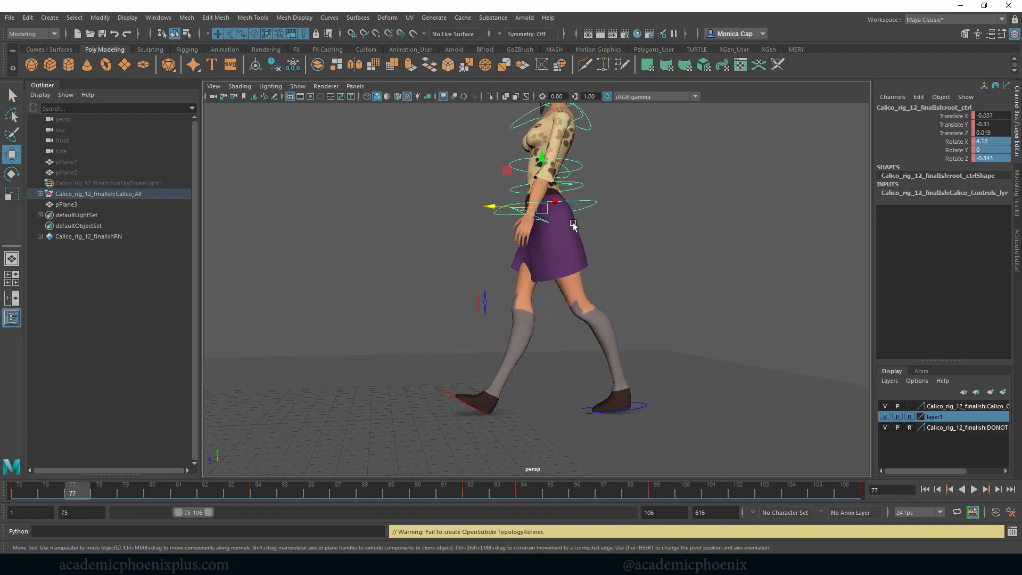
pyautogui.moveTo(546, 208); pyautogui.dragTo(534, 171)
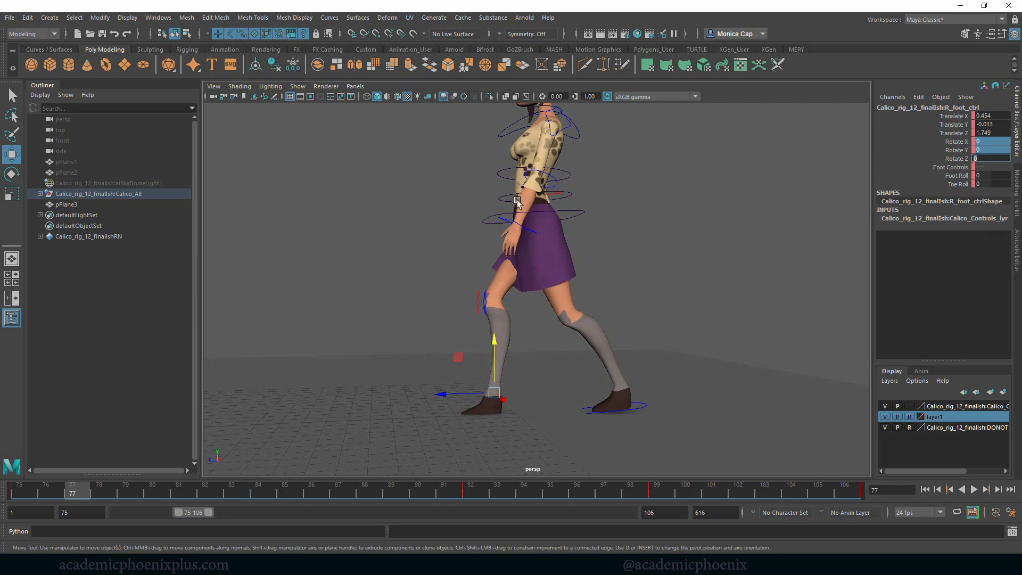
pyautogui.moveTo(492, 218)
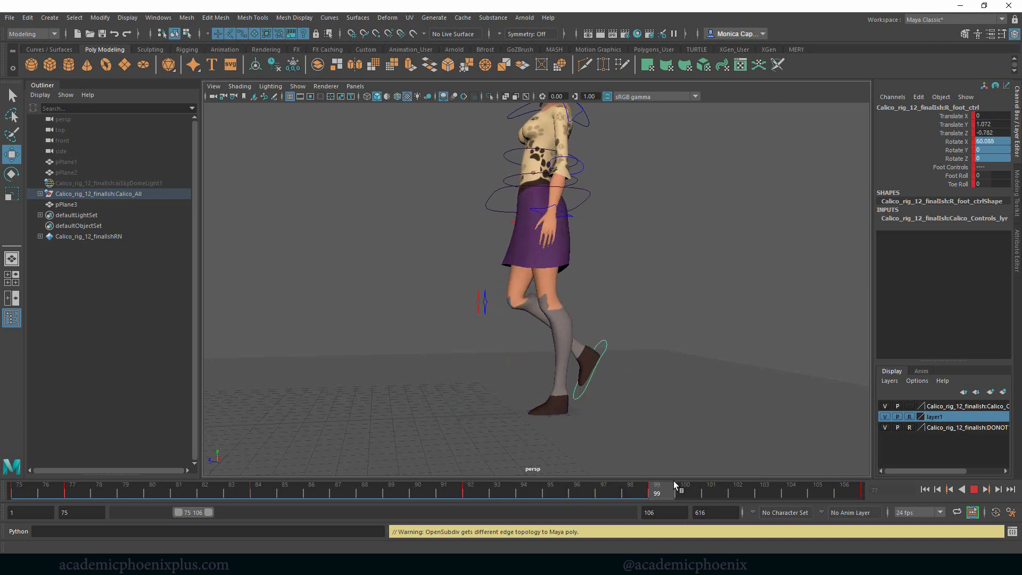
pyautogui.click(973, 488)
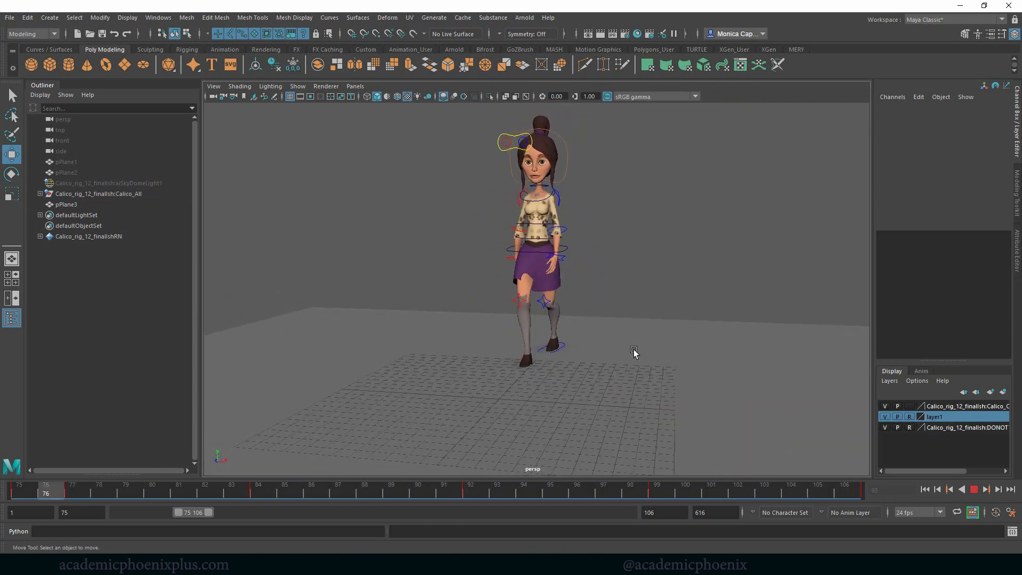
pyautogui.click(974, 489)
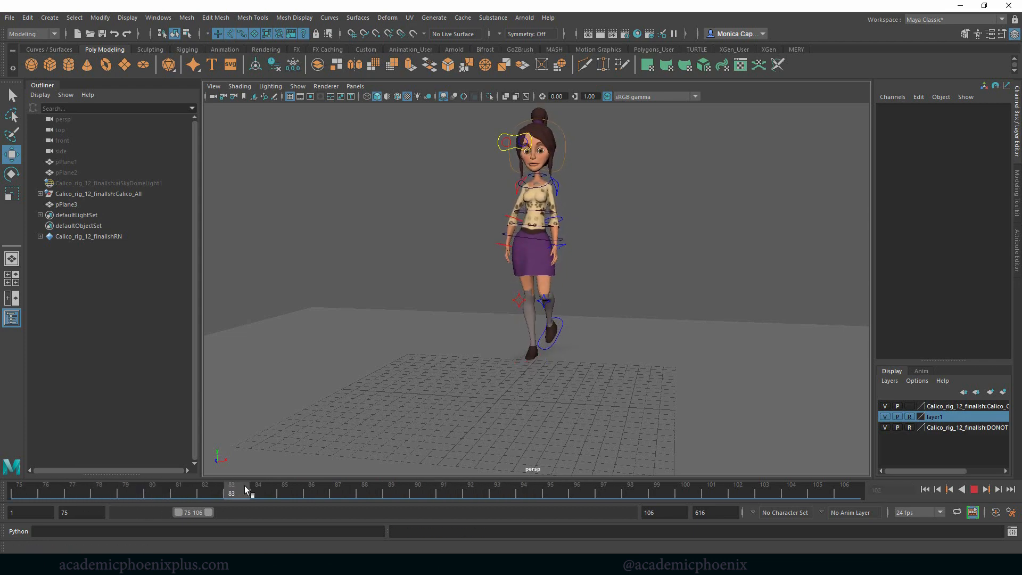
pyautogui.moveTo(230, 491); pyautogui.dragTo(20, 492)
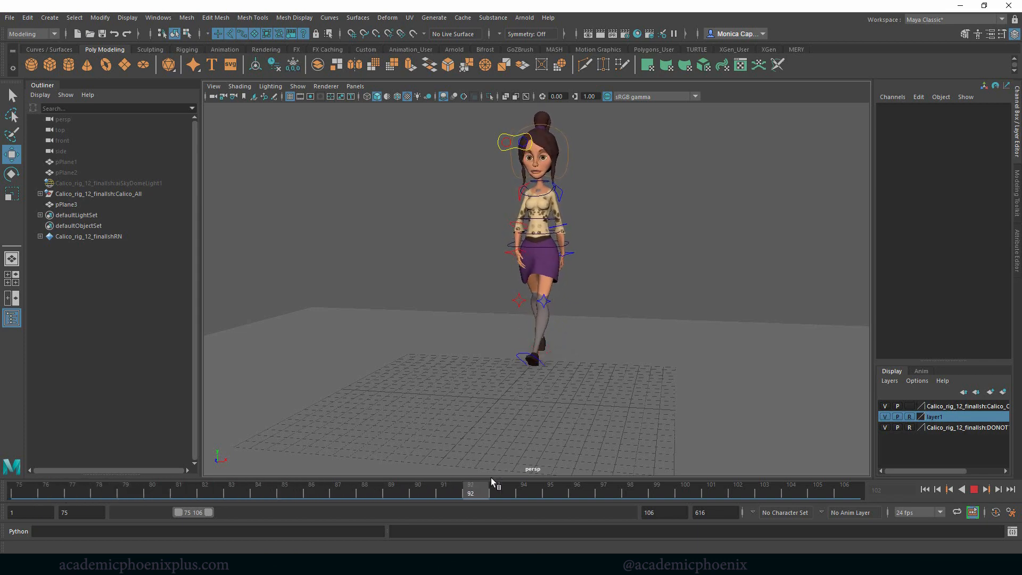
pyautogui.click(499, 488)
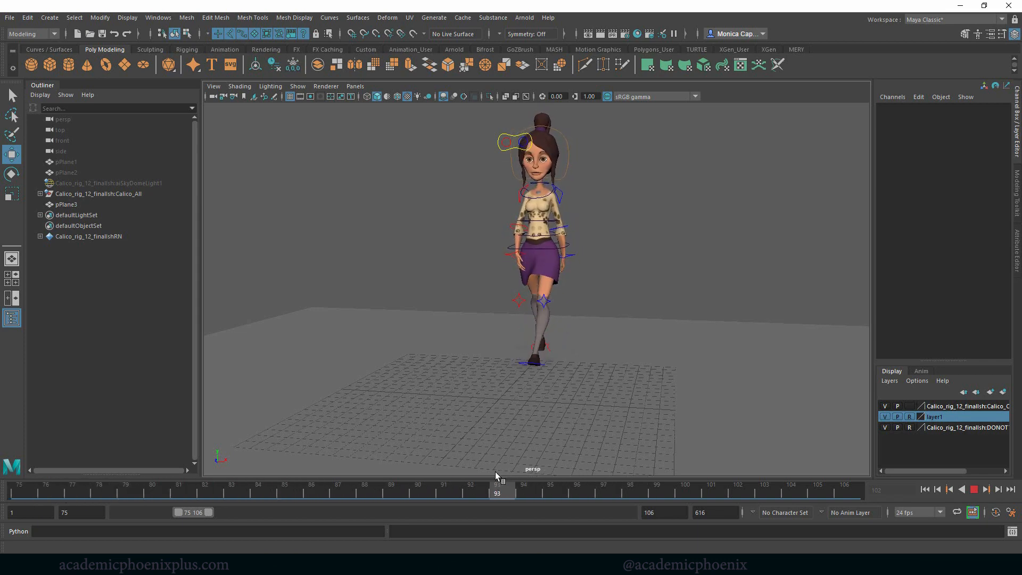
pyautogui.moveTo(500, 488); pyautogui.dragTo(631, 487)
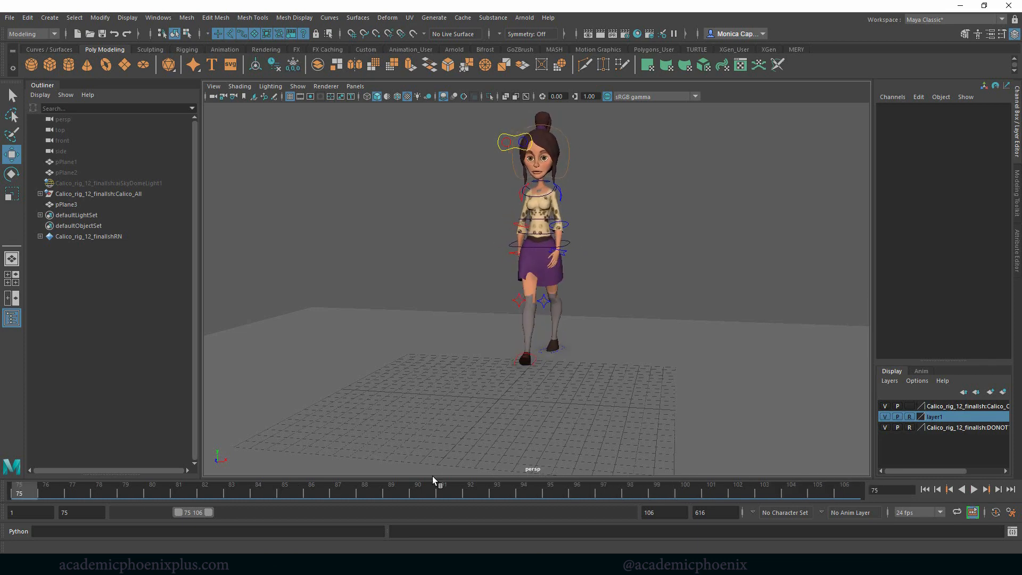
pyautogui.click(975, 489)
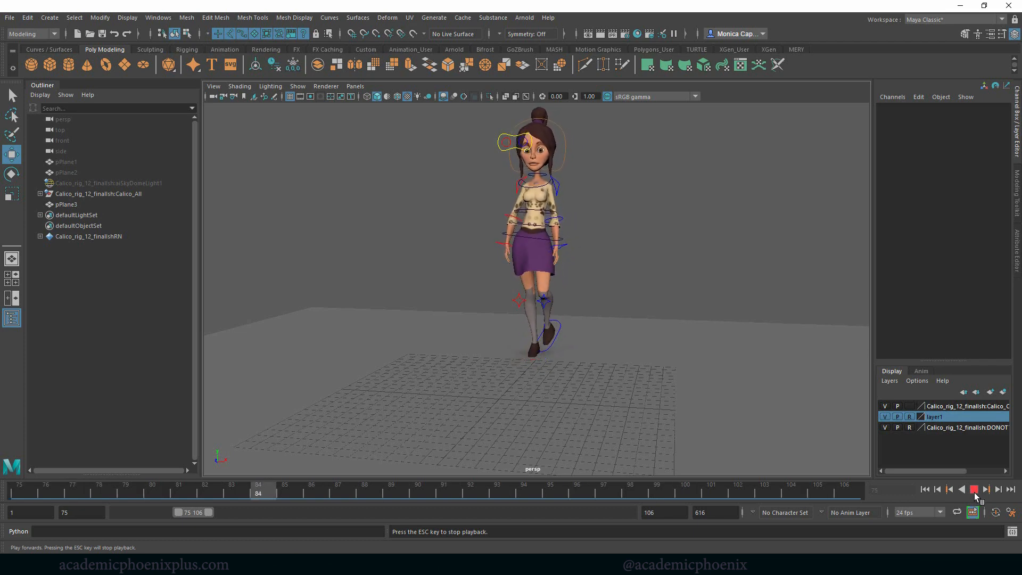
pyautogui.click(973, 489)
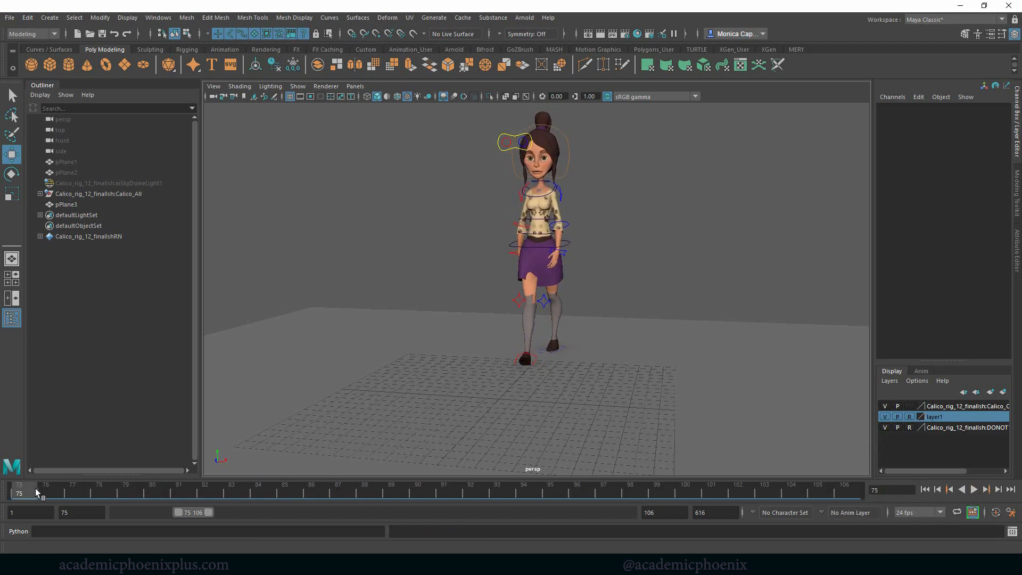
pyautogui.click(974, 489)
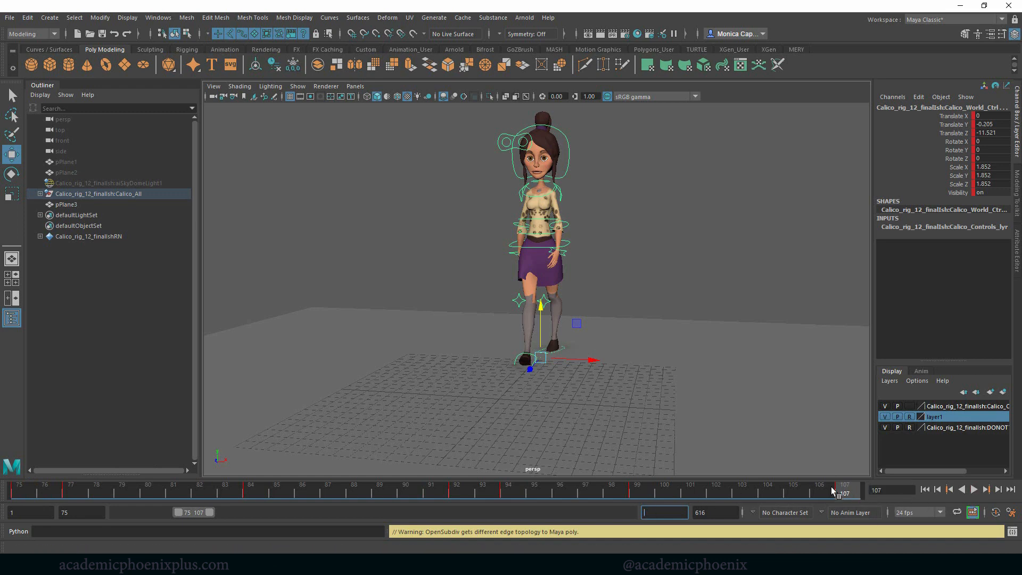
# Set the Range Slider end frame to 107 and play the 75–107 loop
pyautogui.click(846, 489)
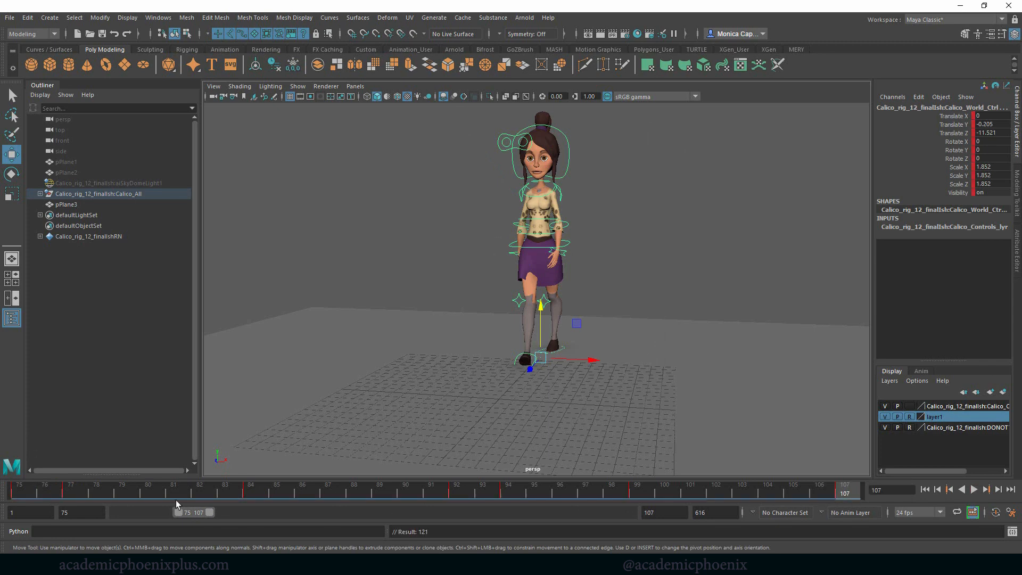
pyautogui.click(961, 490)
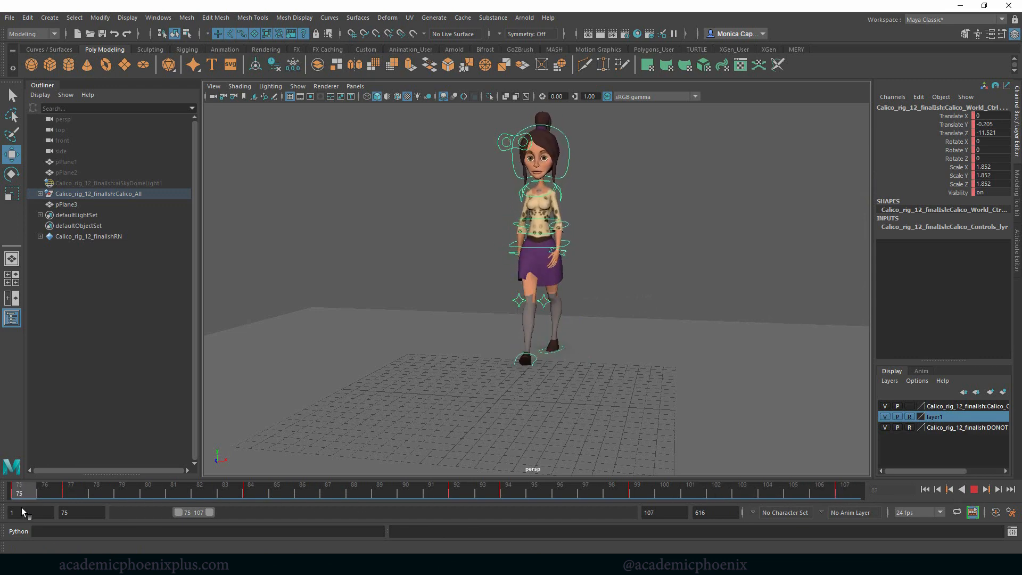
pyautogui.click(251, 489)
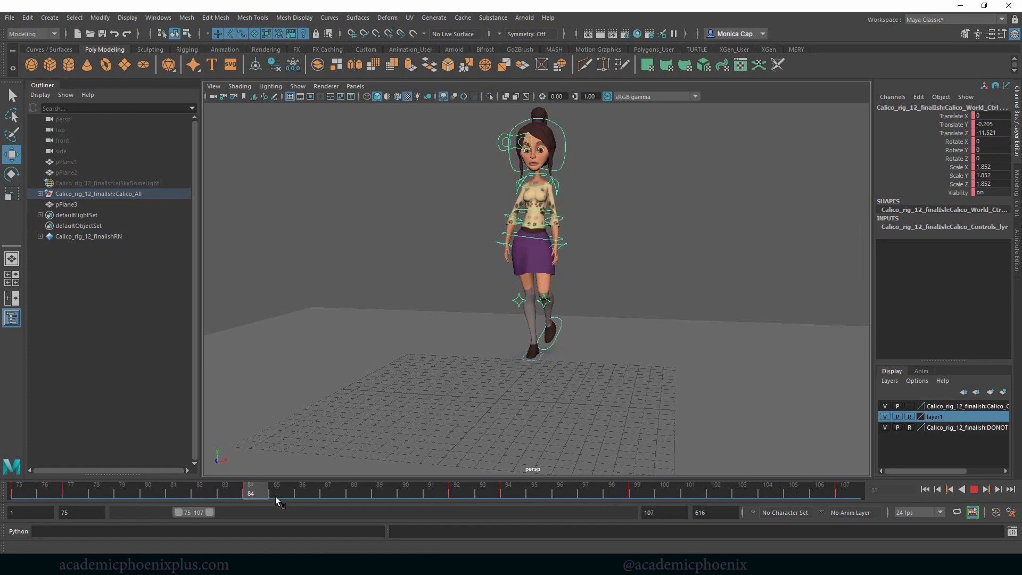
# Move R_knee_ctrl along X to about 0.38 at frame 84, then scrub to review
pyautogui.click(518, 300)
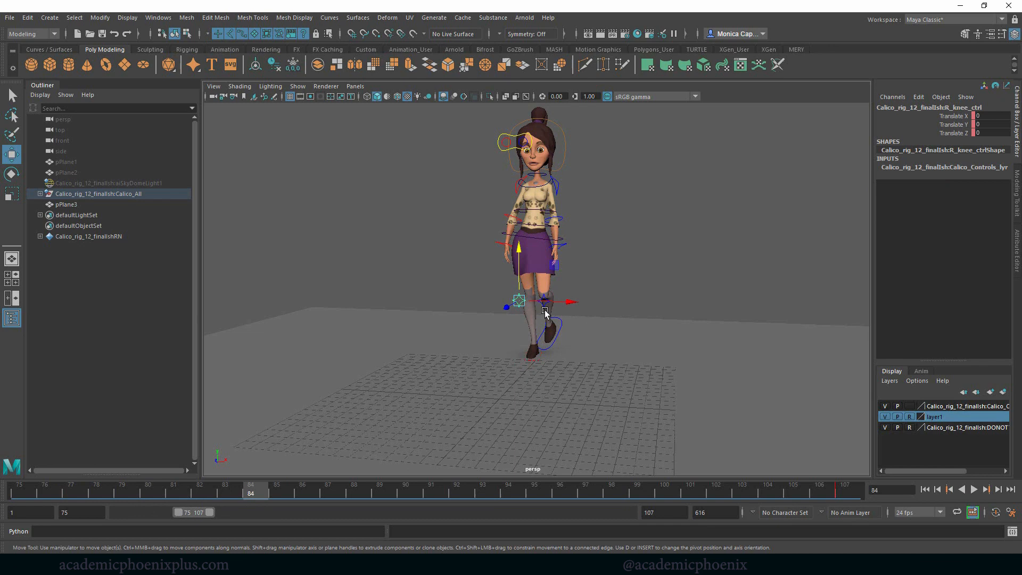
pyautogui.moveTo(544, 301); pyautogui.dragTo(579, 302)
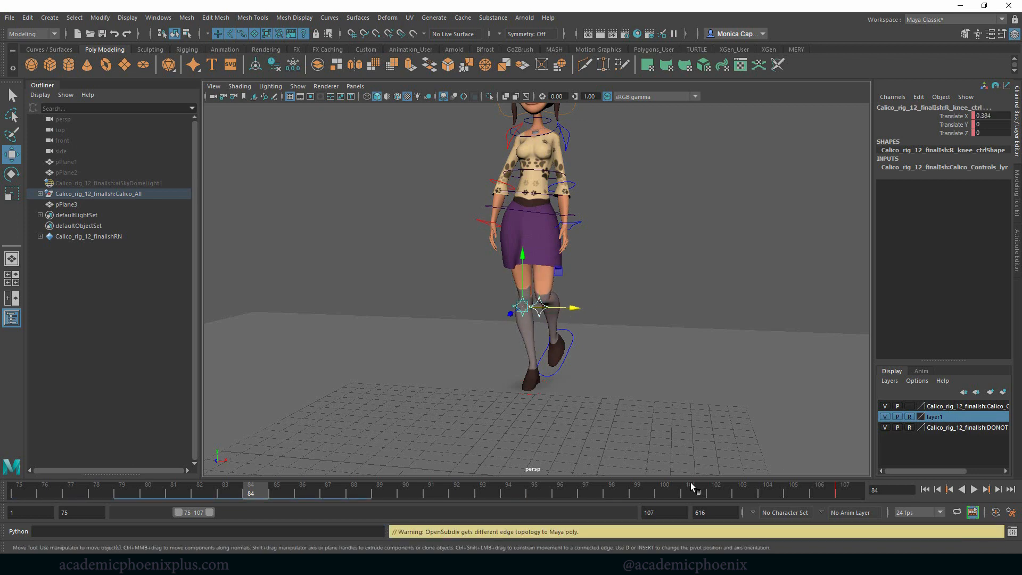
pyautogui.click(23, 491)
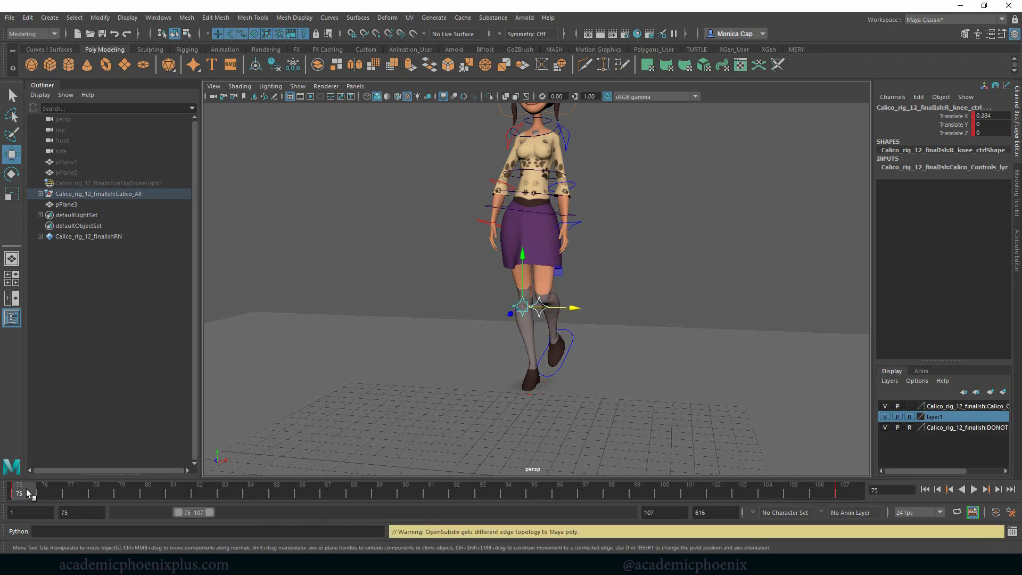
pyautogui.moveTo(23, 491); pyautogui.dragTo(72, 491)
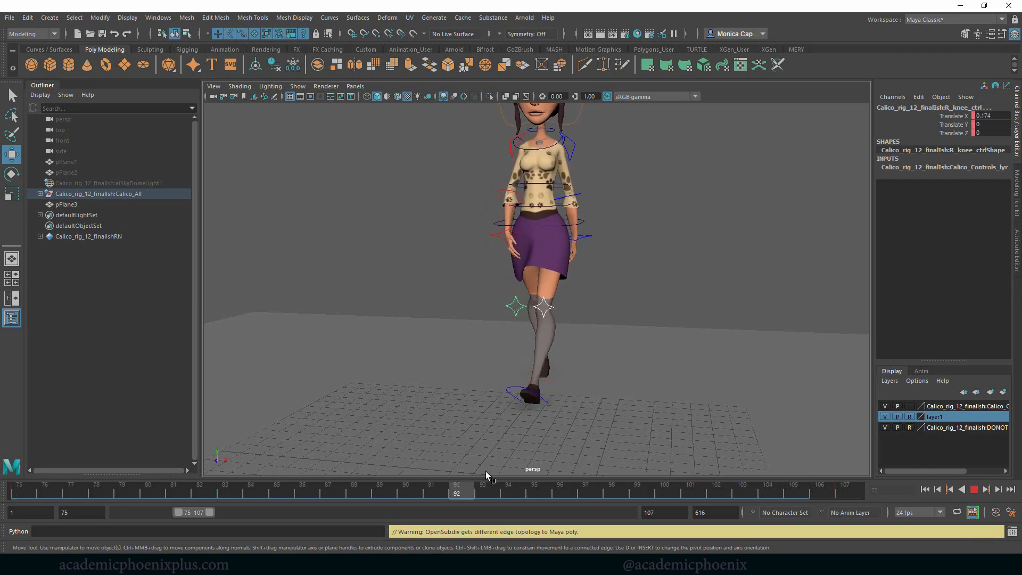
pyautogui.moveTo(460, 488); pyautogui.dragTo(818, 488)
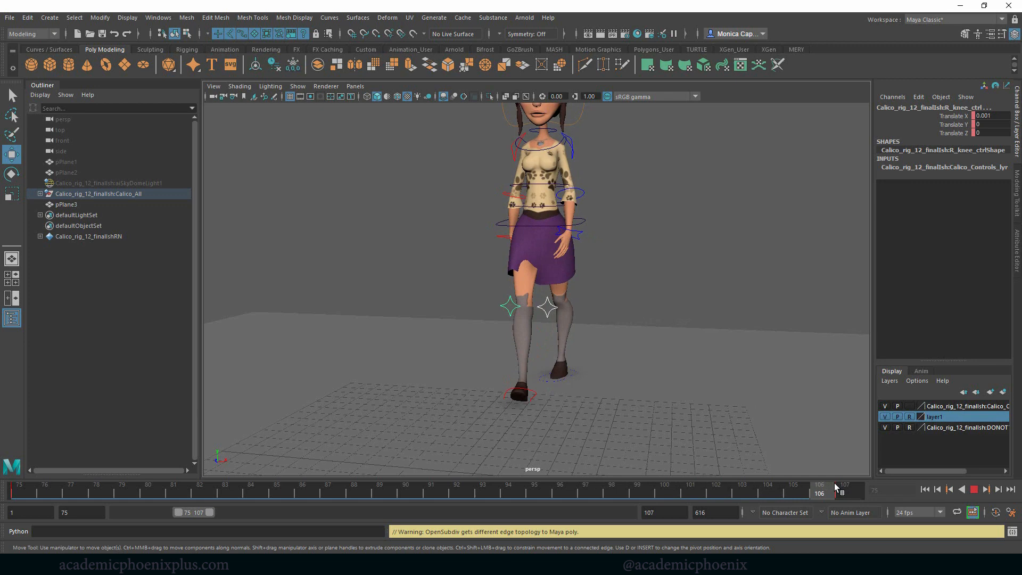
pyautogui.rightClick(818, 489)
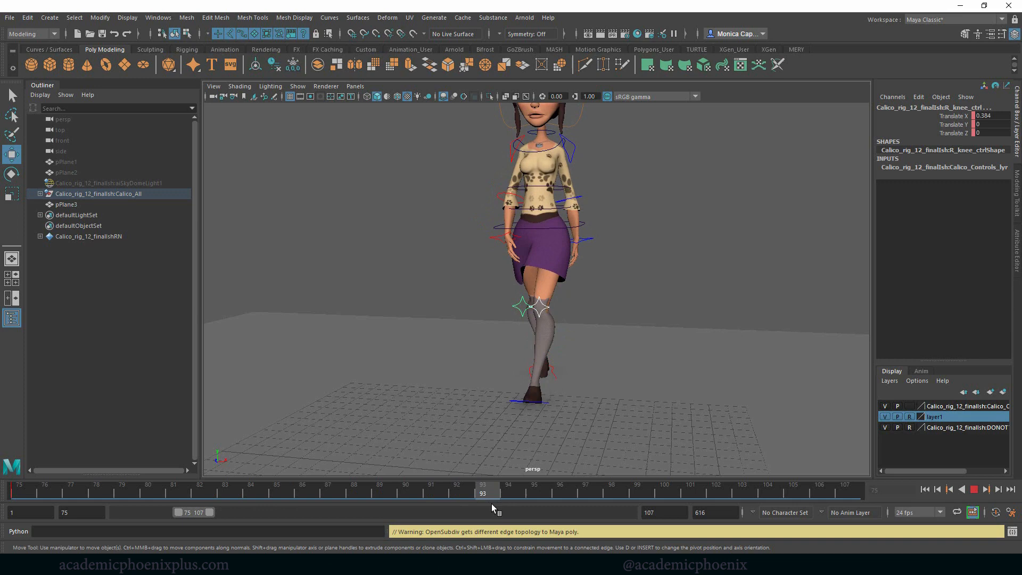
# Step through frames 90–94 and reposition the hips root control around frame 92
pyautogui.click(507, 492)
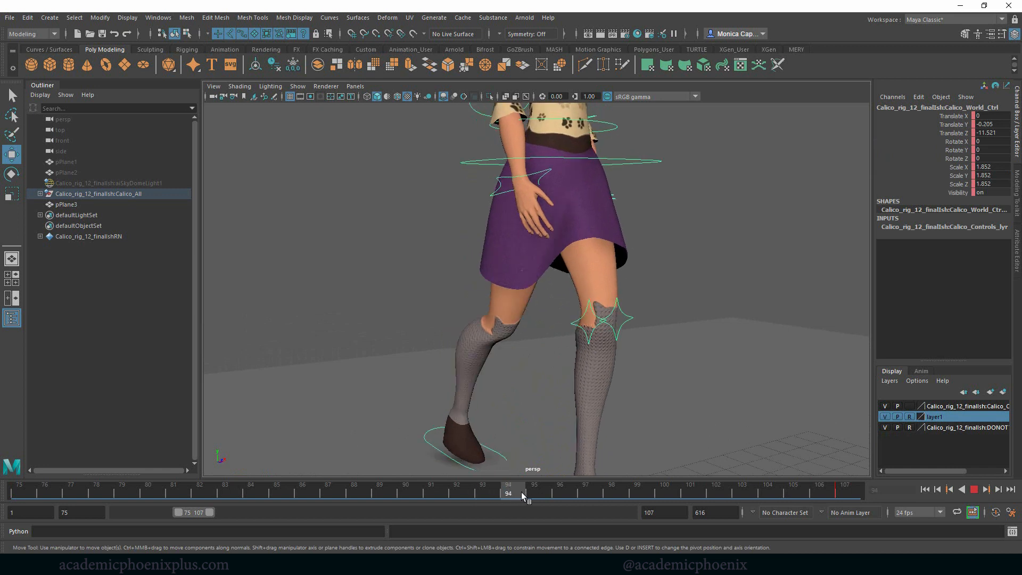
pyautogui.moveTo(517, 492); pyautogui.dragTo(457, 492)
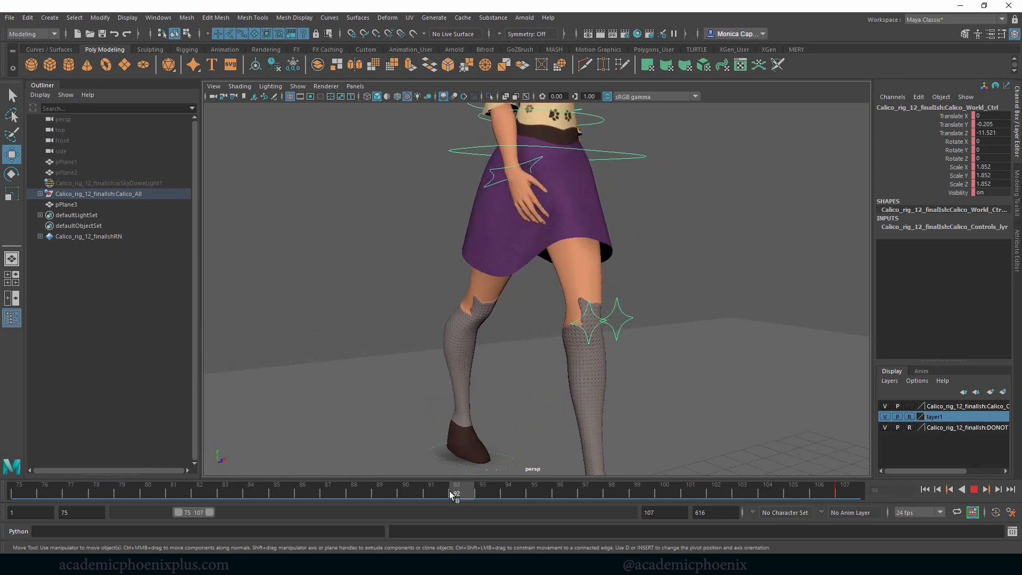
pyautogui.click(484, 492)
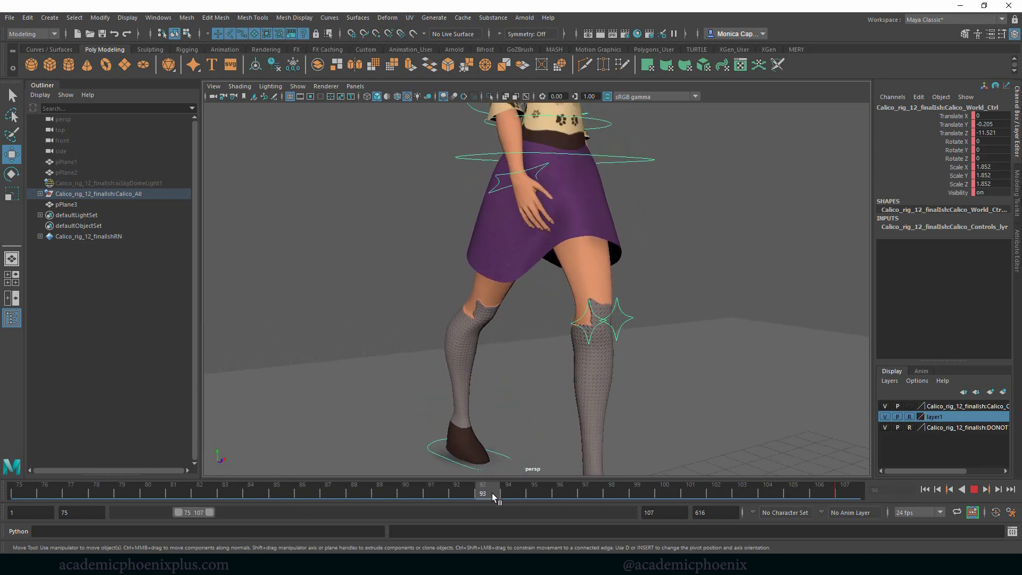
pyautogui.click(509, 492)
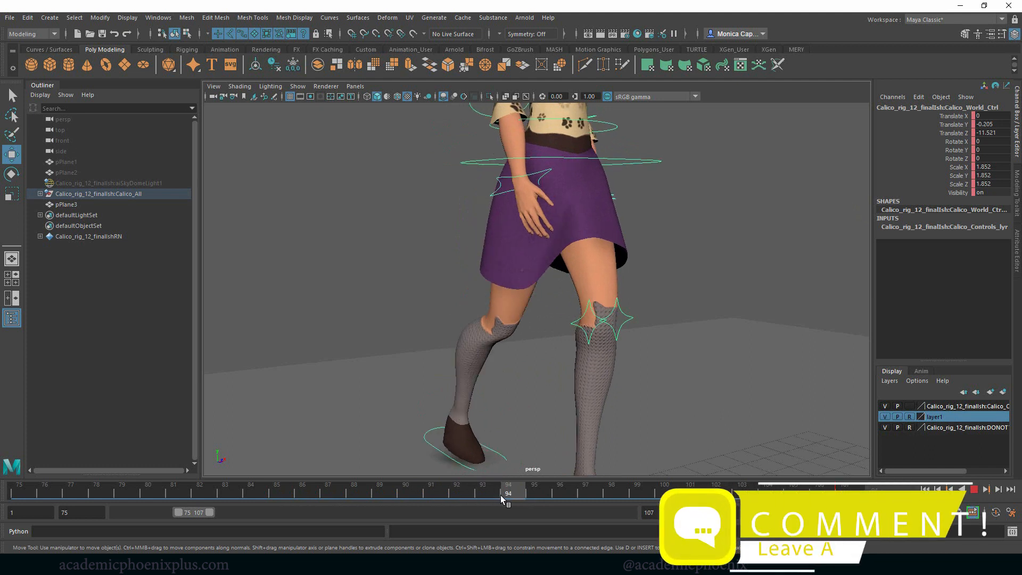
pyautogui.click(456, 414)
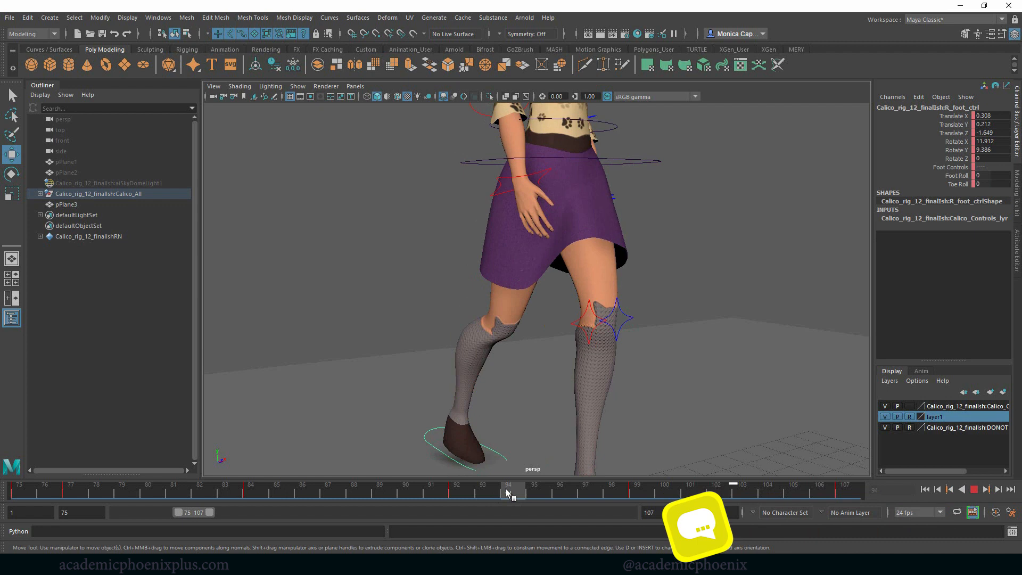
pyautogui.moveTo(512, 493); pyautogui.dragTo(459, 493)
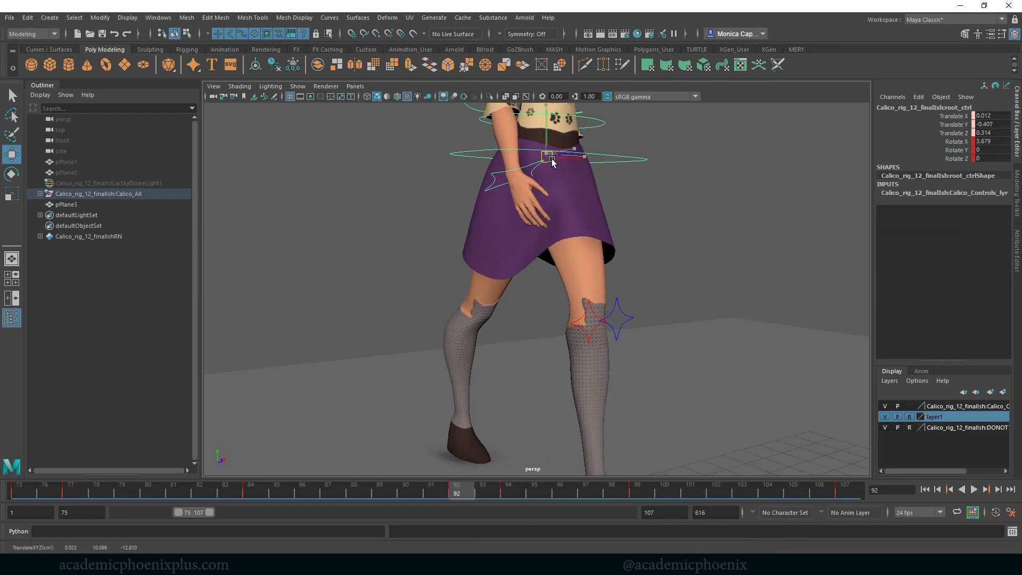
pyautogui.moveTo(546, 159); pyautogui.dragTo(551, 167)
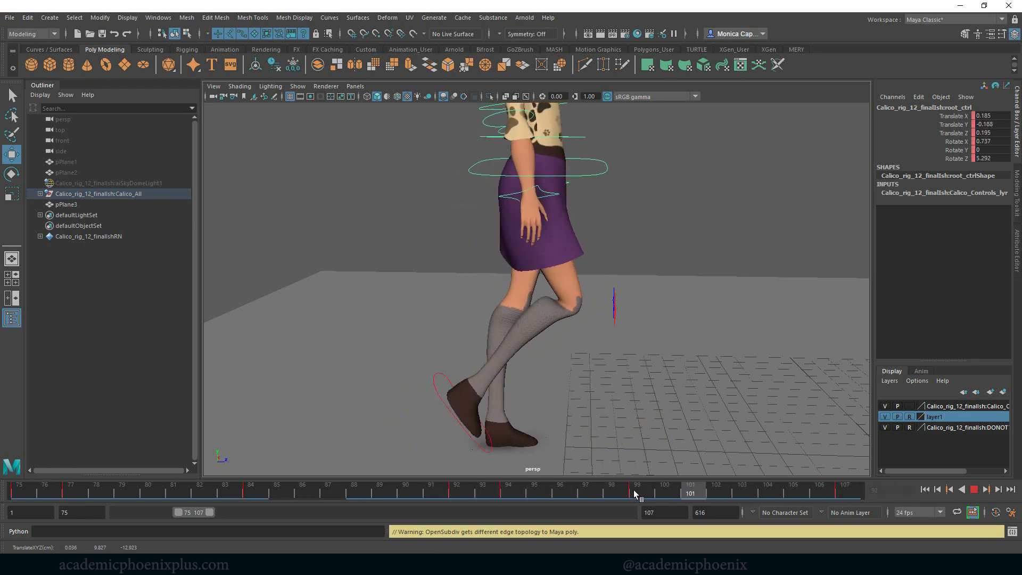
# Replay the walk cycle from the first frame, then stop it
pyautogui.click(20, 485)
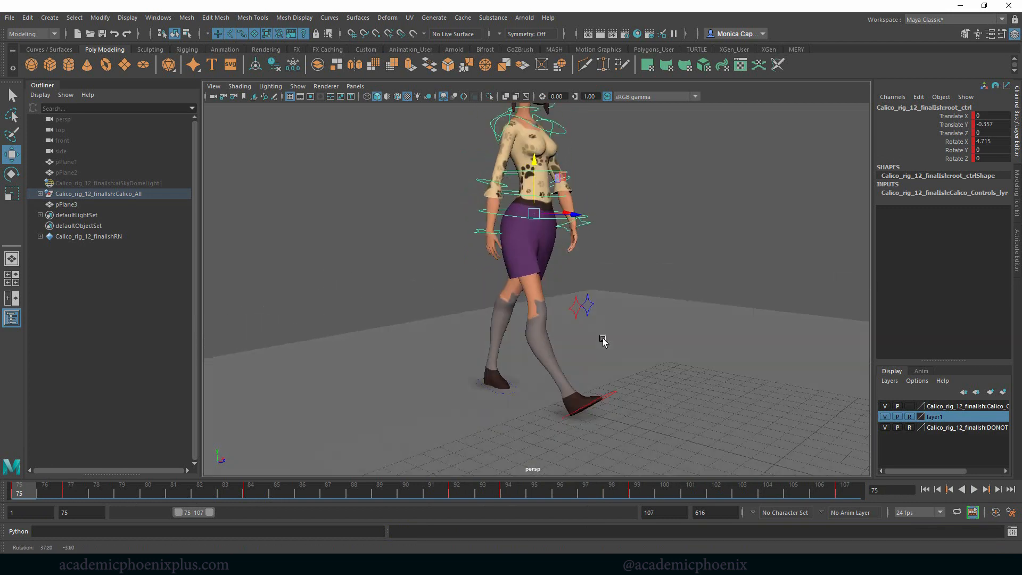
pyautogui.click(974, 490)
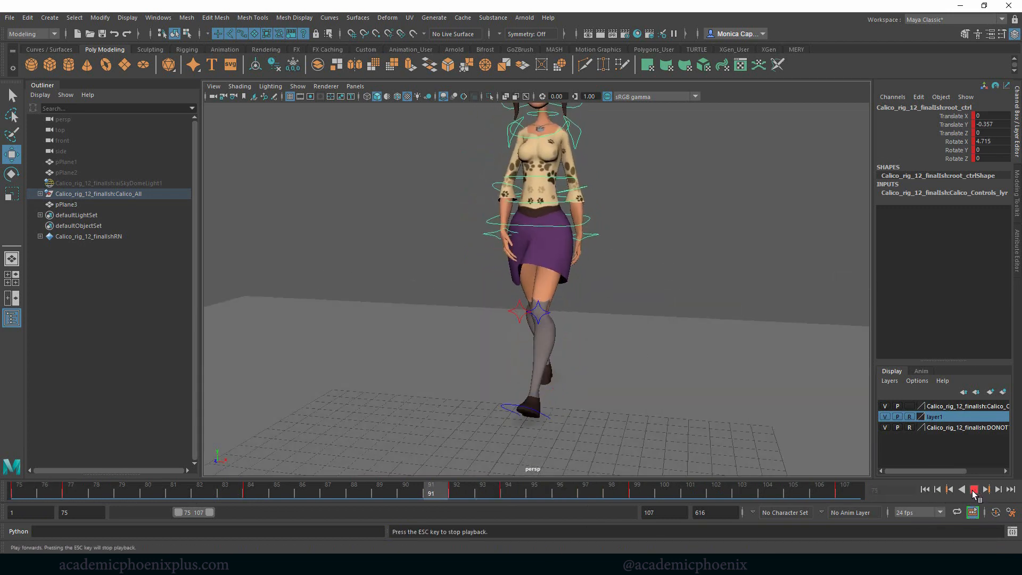
pyautogui.click(975, 490)
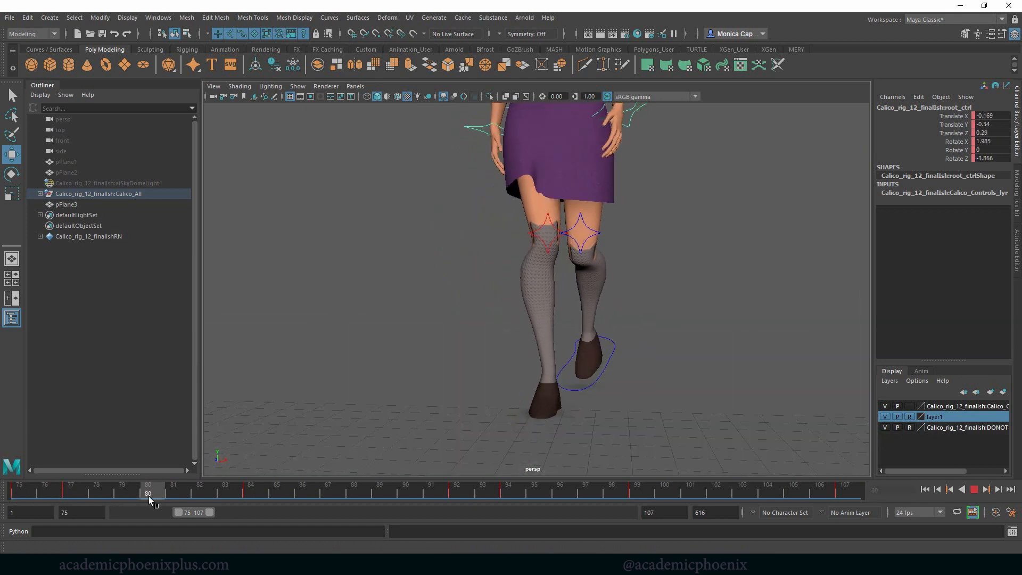
# Angle the right foot control at frames 75, 78 and 84, scrubbing between keys
pyautogui.moveTo(151, 492); pyautogui.dragTo(70, 492)
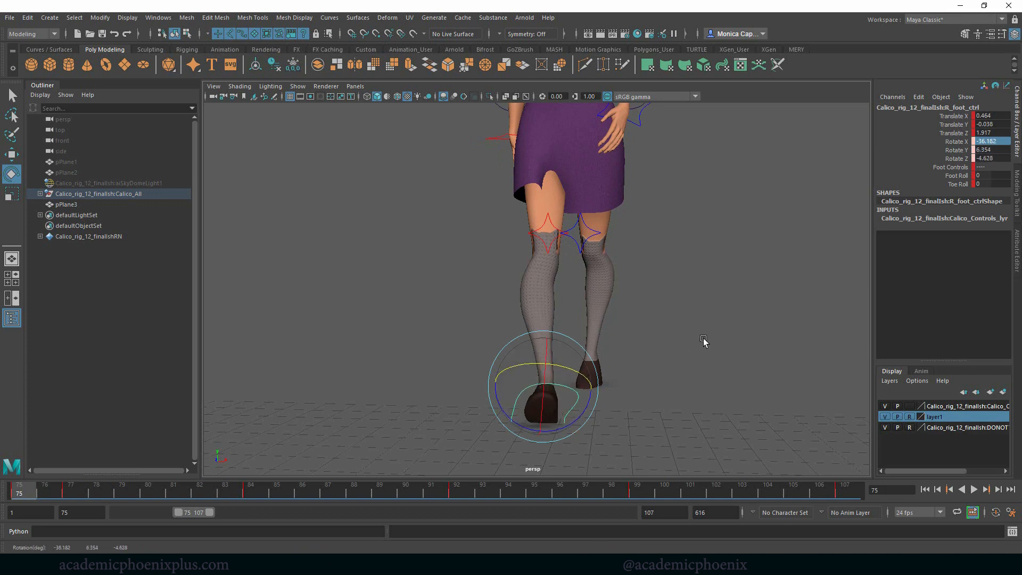
pyautogui.click(704, 341)
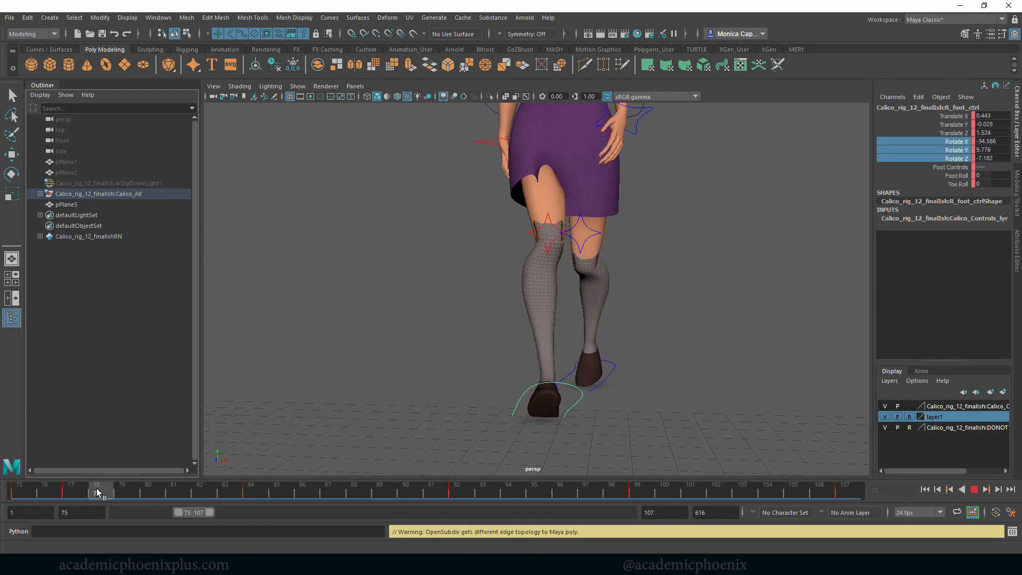
pyautogui.moveTo(98, 491); pyautogui.dragTo(250, 491)
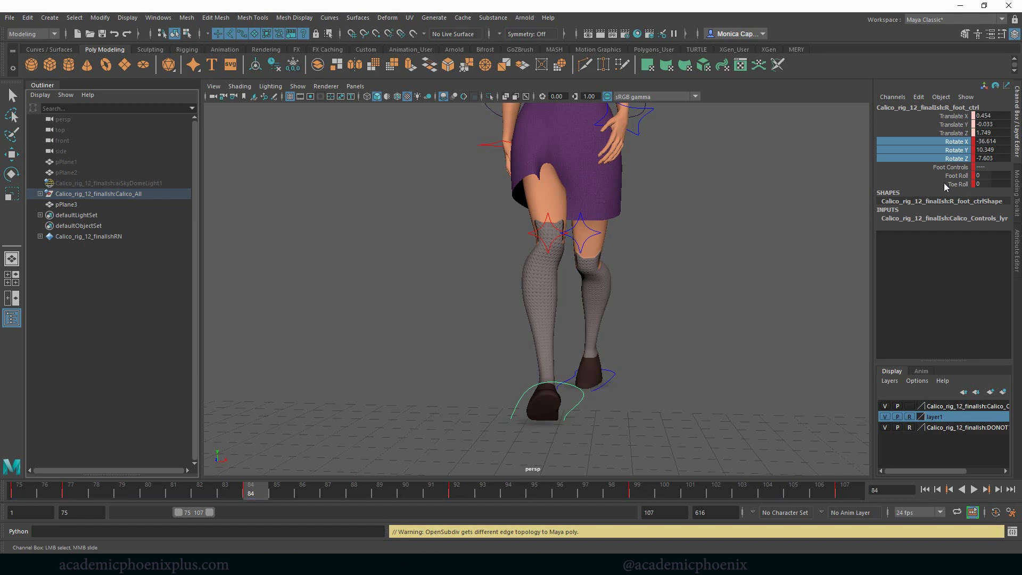
pyautogui.moveTo(962, 158)
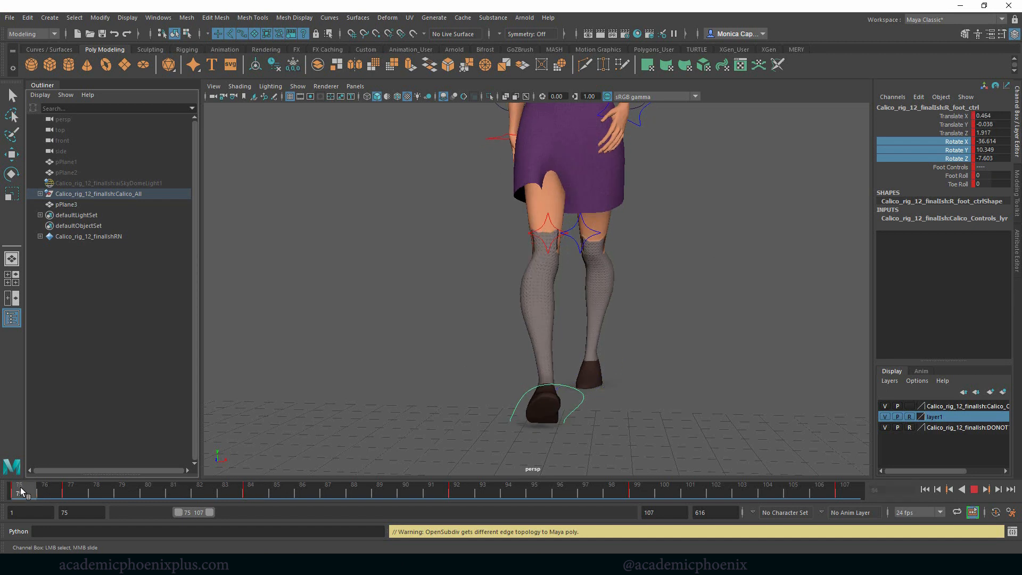
pyautogui.moveTo(20, 489); pyautogui.dragTo(189, 489)
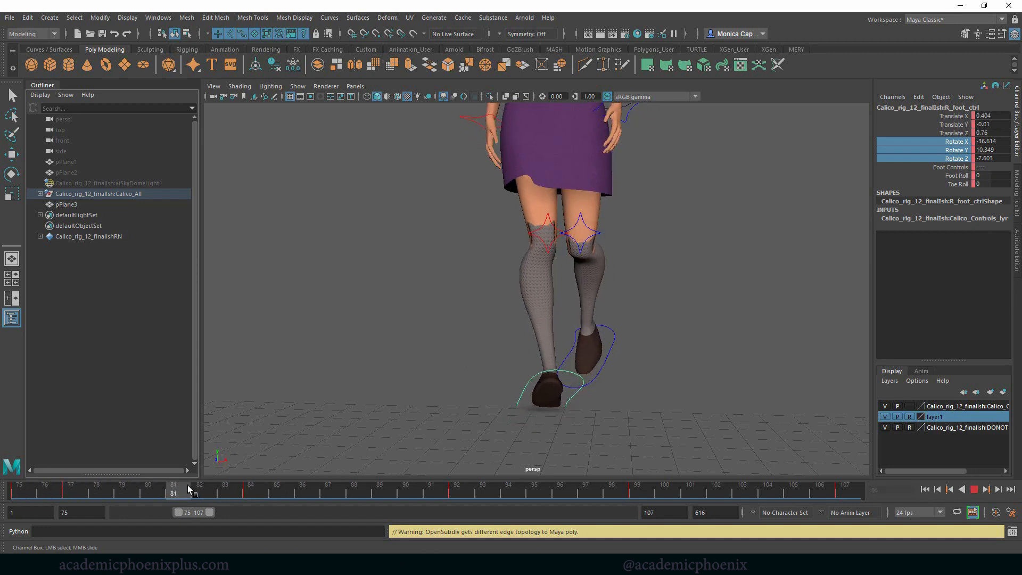
# Zero the foot control's Rotate X and Z at frame 78, then check frame 92
pyautogui.click(250, 488)
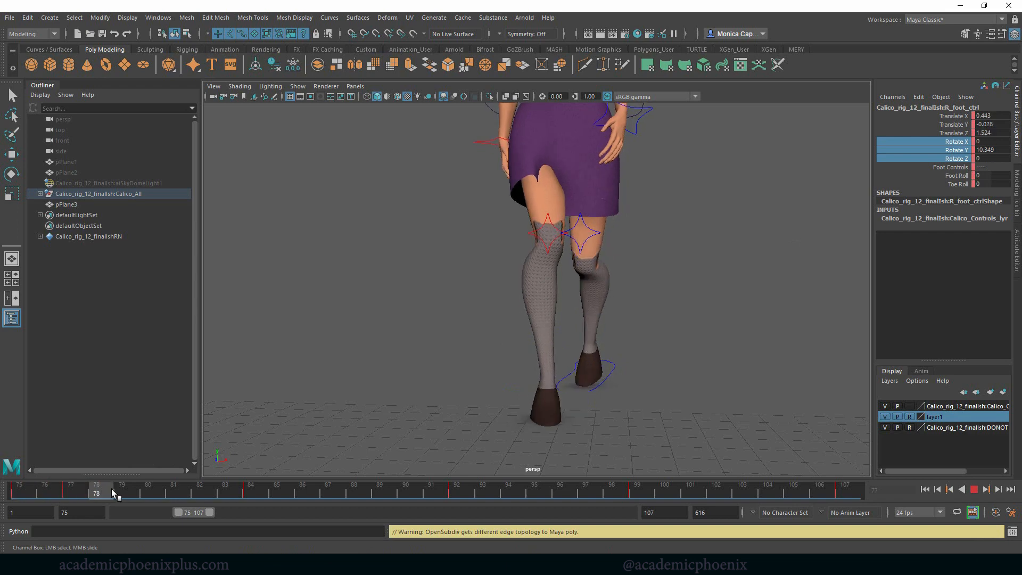
pyautogui.moveTo(96, 492); pyautogui.dragTo(462, 492)
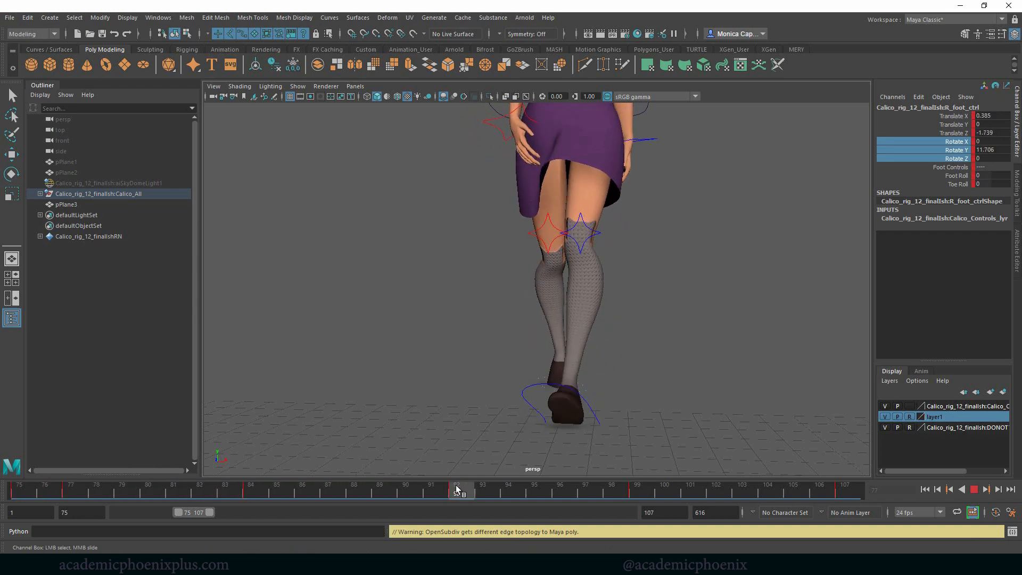
pyautogui.click(637, 489)
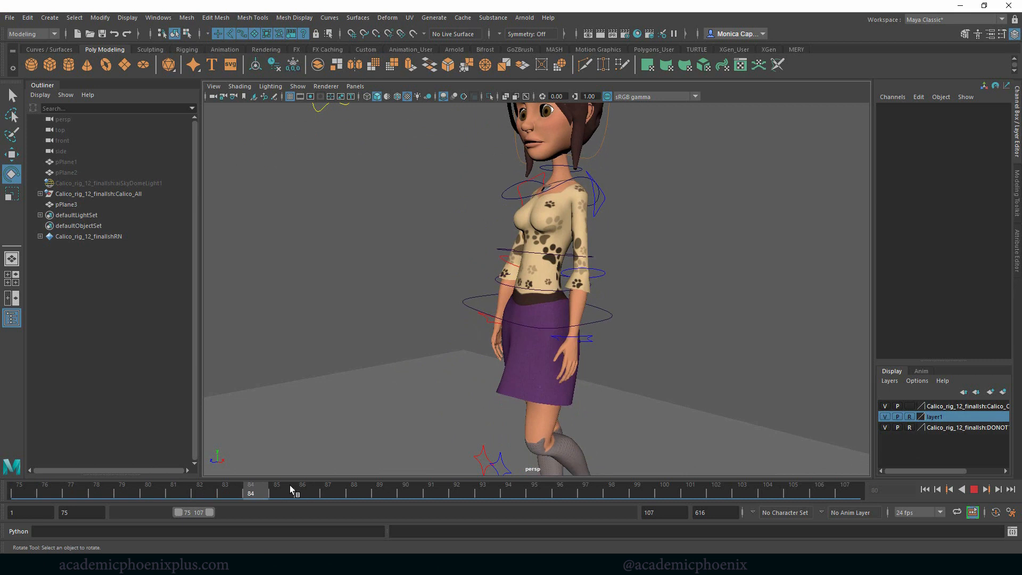
# Key Shoulders_ctrl Y twists at frames 75, 81 and 92, and rotate root_ctrl at frame 94
pyautogui.moveTo(251, 492); pyautogui.dragTo(434, 492)
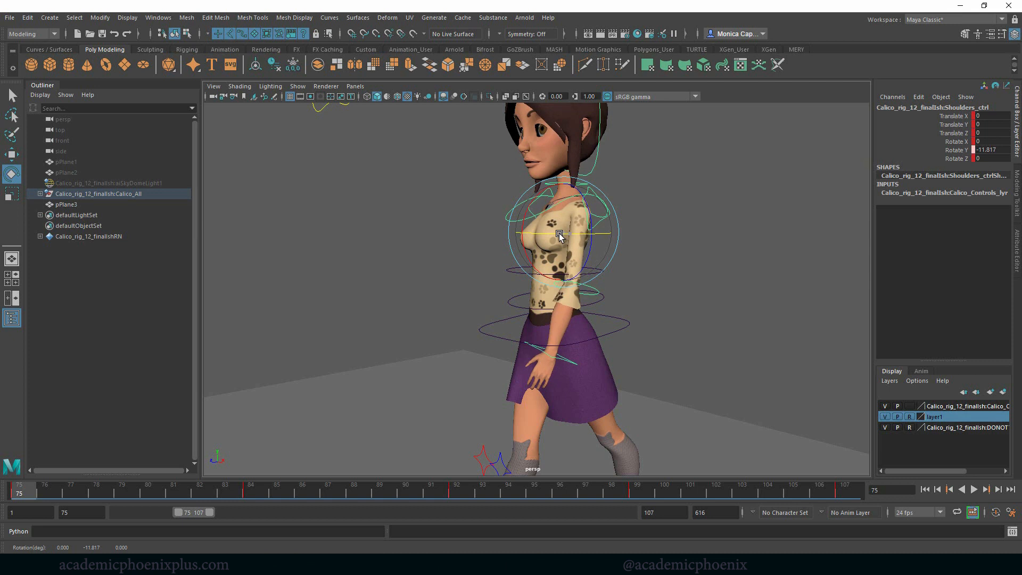
pyautogui.moveTo(558, 235); pyautogui.dragTo(575, 212)
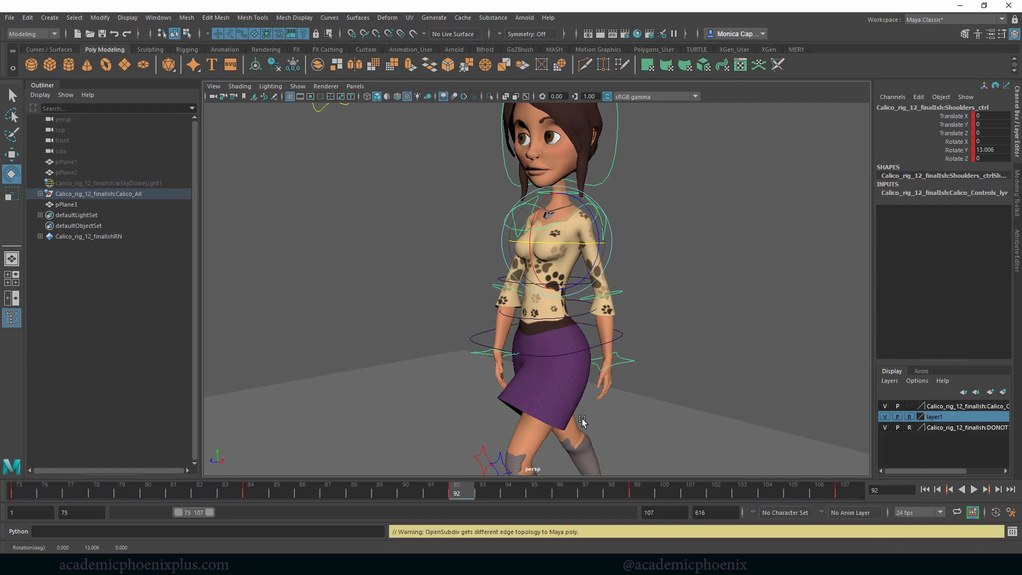
pyautogui.click(250, 492)
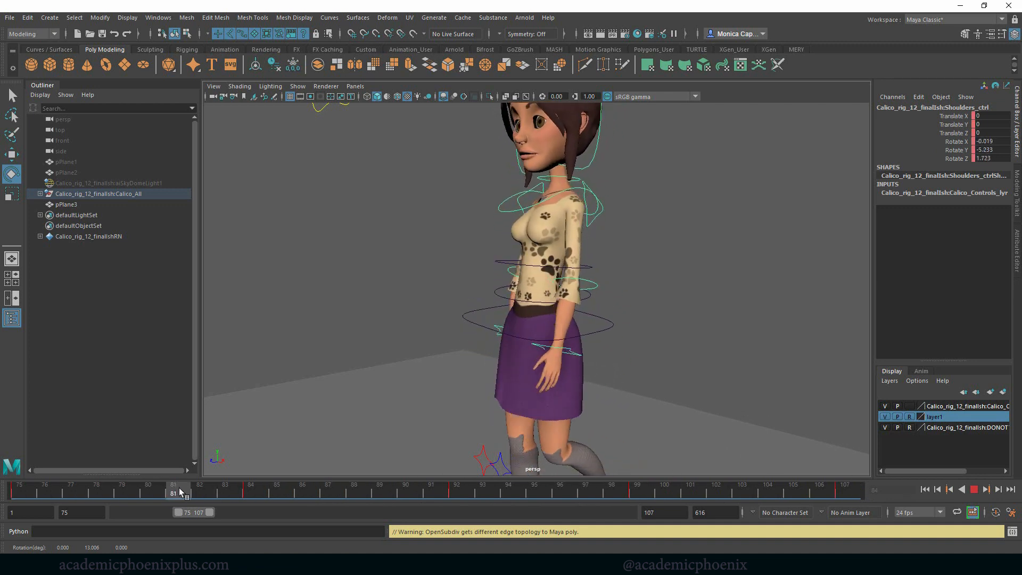
pyautogui.moveTo(172, 492); pyautogui.dragTo(560, 492)
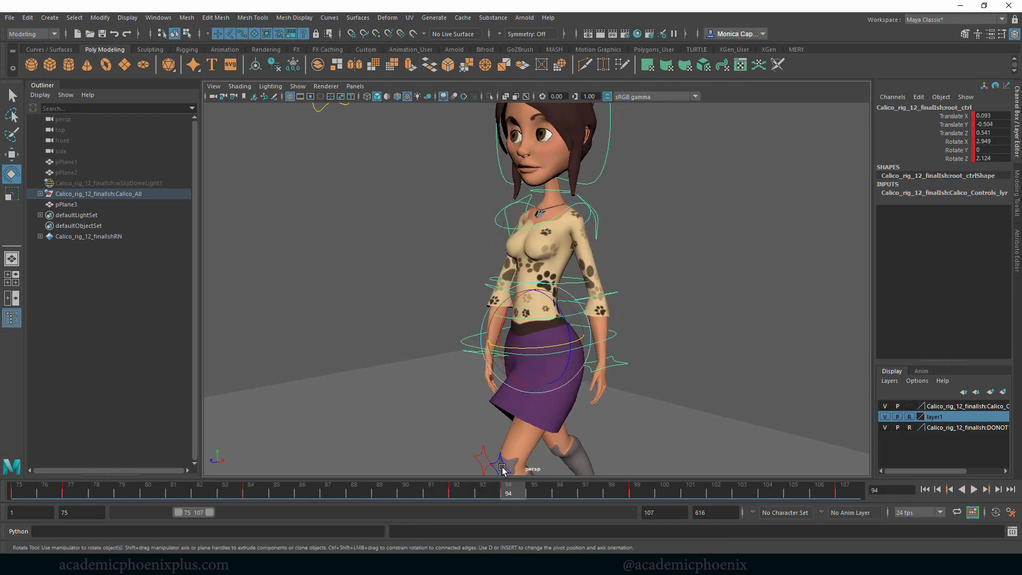
pyautogui.moveTo(505, 468); pyautogui.dragTo(505, 346)
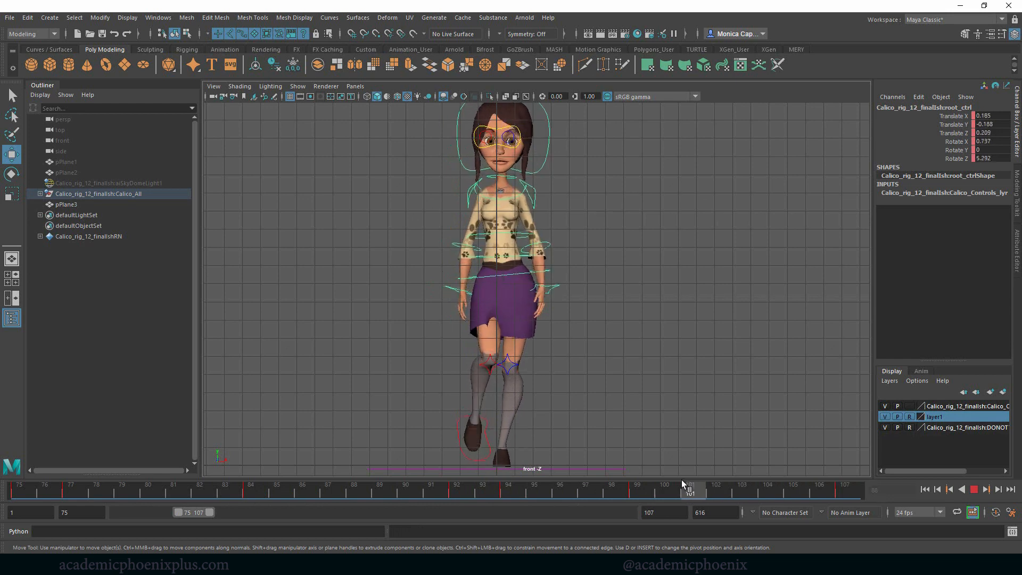
# Rotate head_ctrl in Y at frame 92 and again at frame 107, turning the head side to side
pyautogui.click(431, 484)
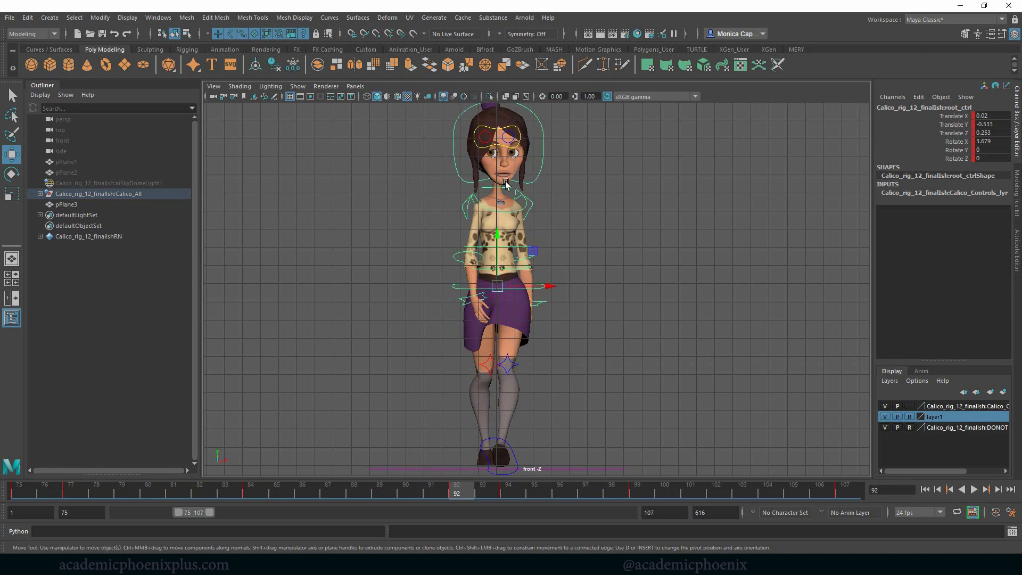
pyautogui.click(506, 183)
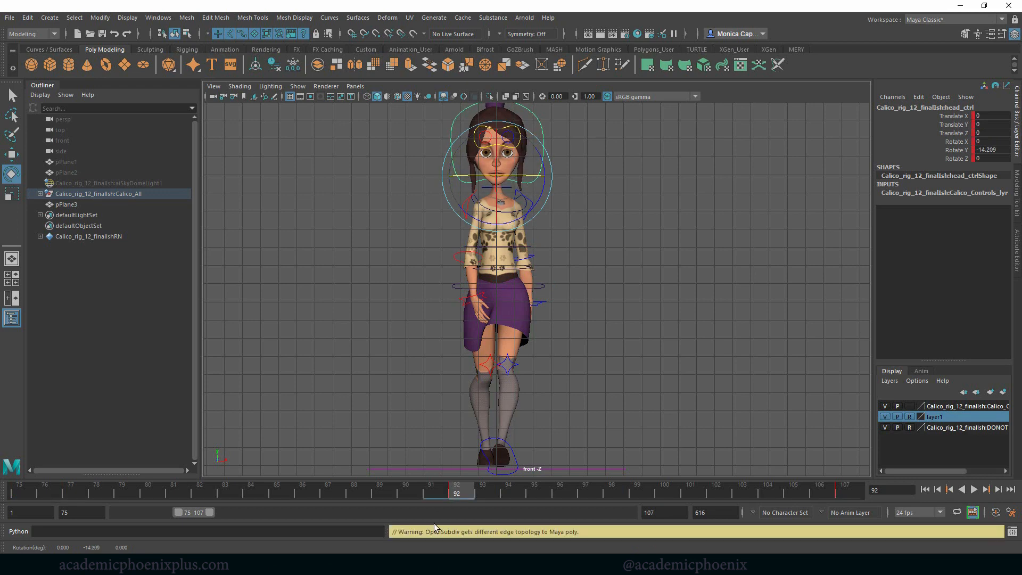
pyautogui.click(844, 487)
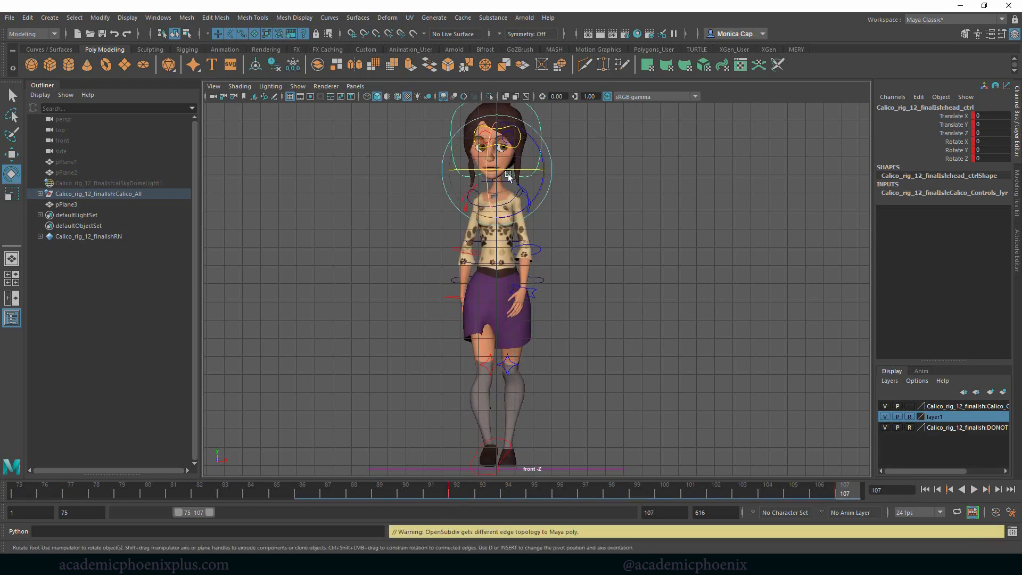
pyautogui.moveTo(508, 176); pyautogui.dragTo(548, 257)
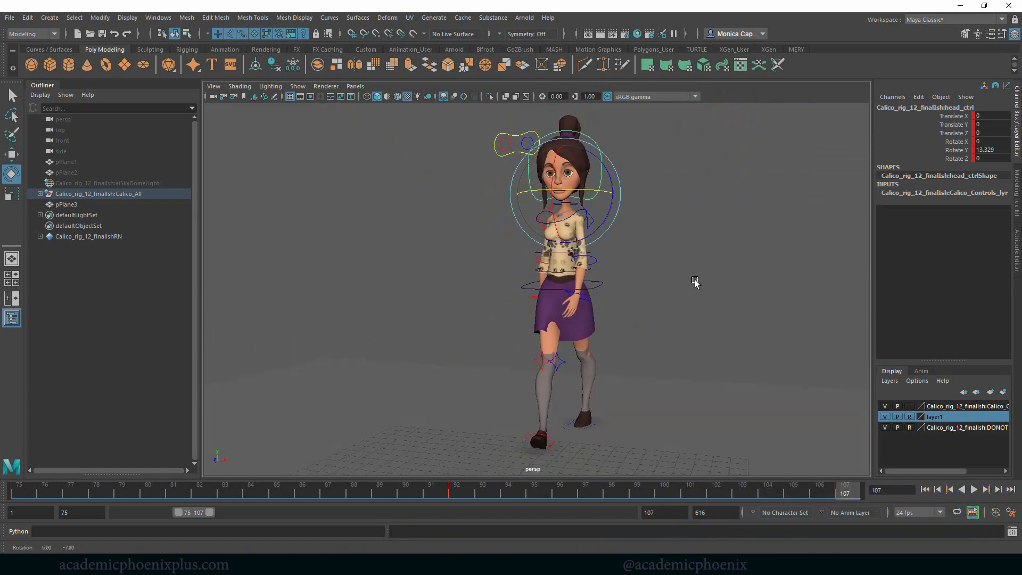
# Select eye_ctrl and delete its old key from the time slider
pyautogui.click(515, 147)
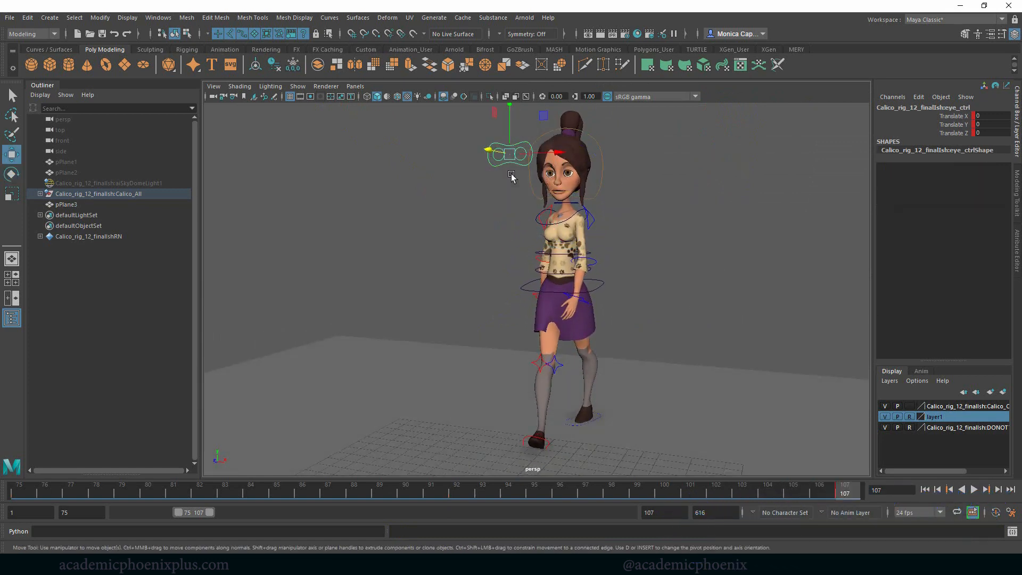
pyautogui.moveTo(511, 152); pyautogui.dragTo(510, 178)
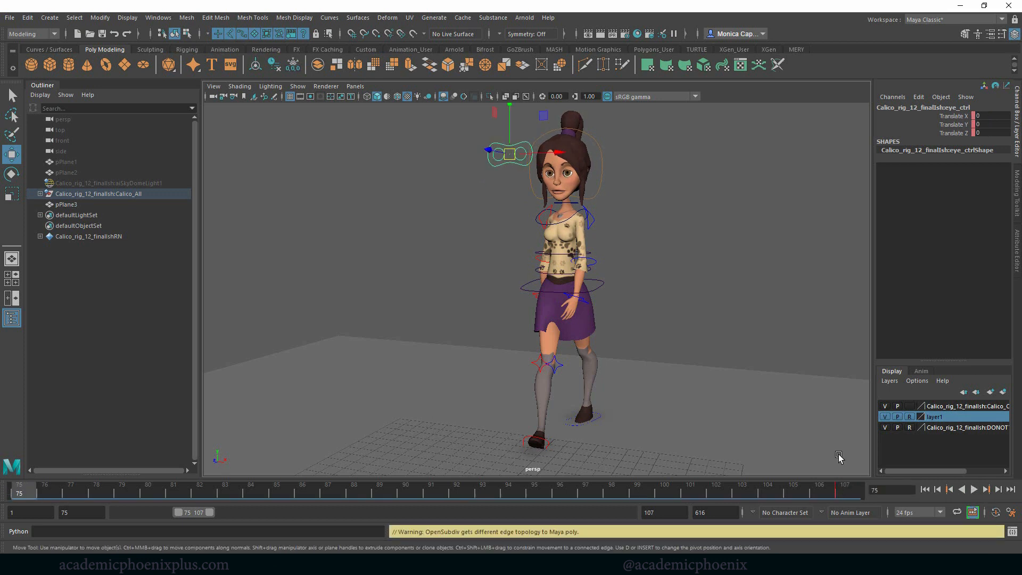
pyautogui.rightClick(839, 456)
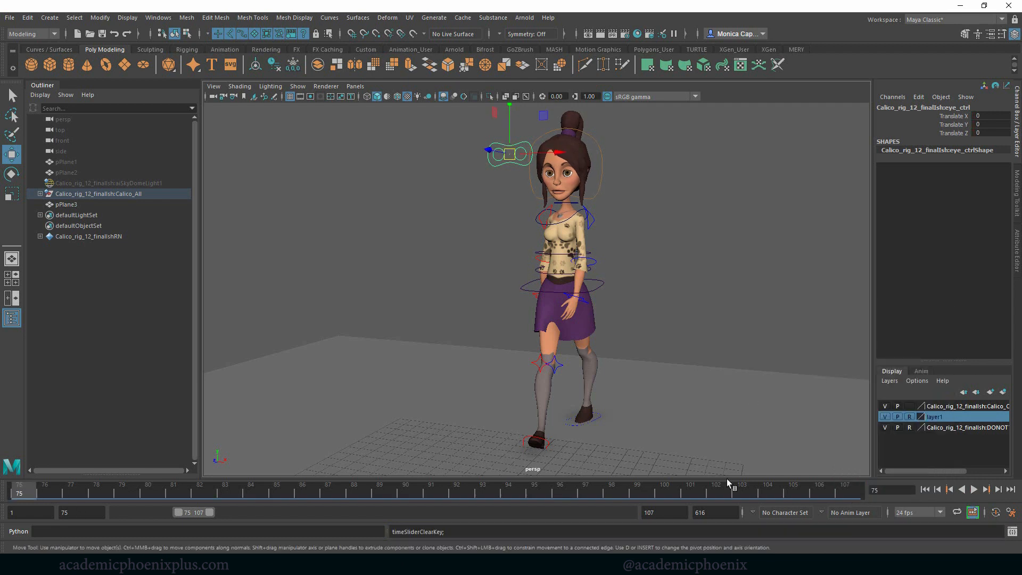
pyautogui.click(974, 489)
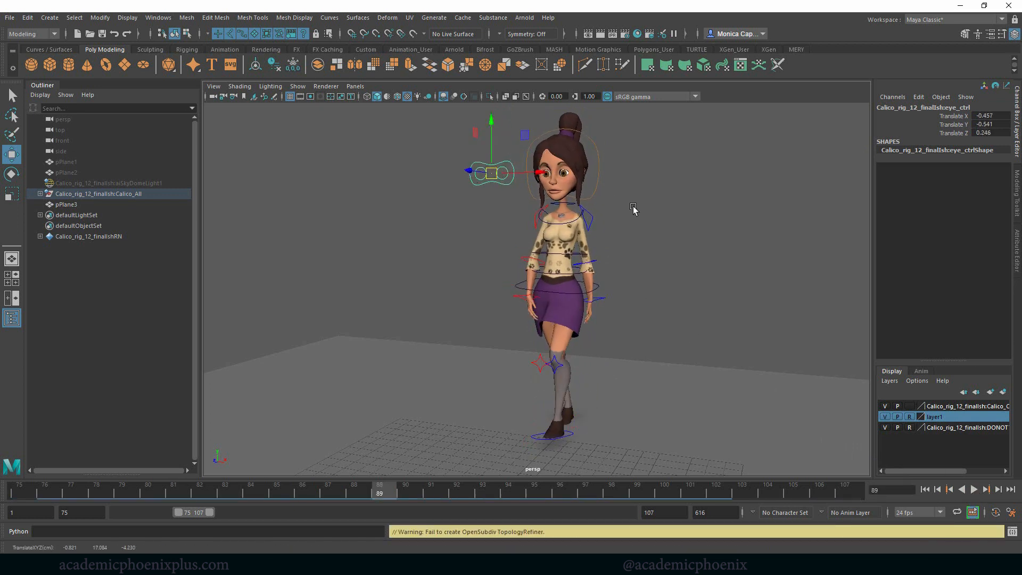
# Move the eye control to a new gaze position at frame 89 and play back the walk
pyautogui.click(973, 489)
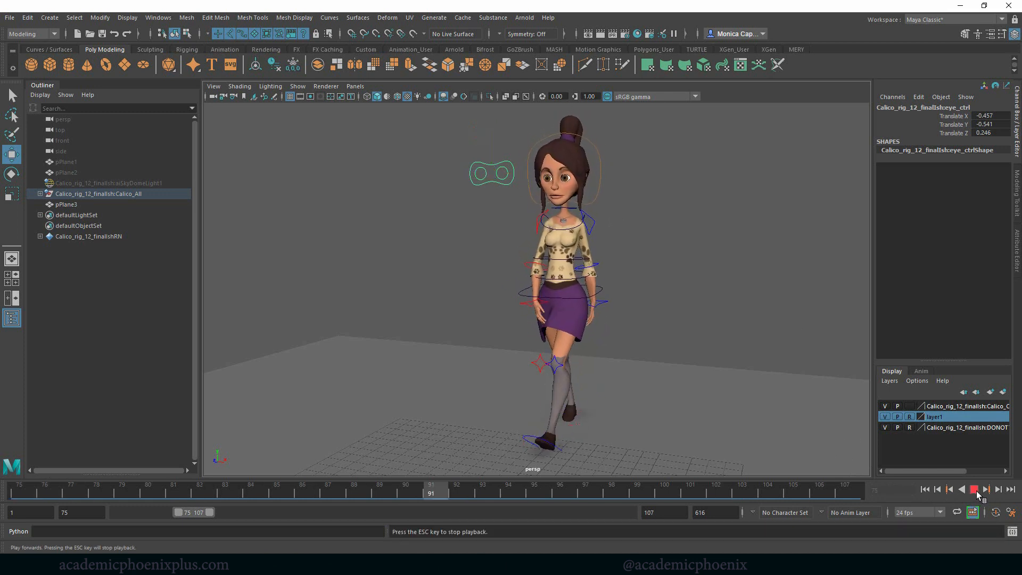
pyautogui.click(974, 489)
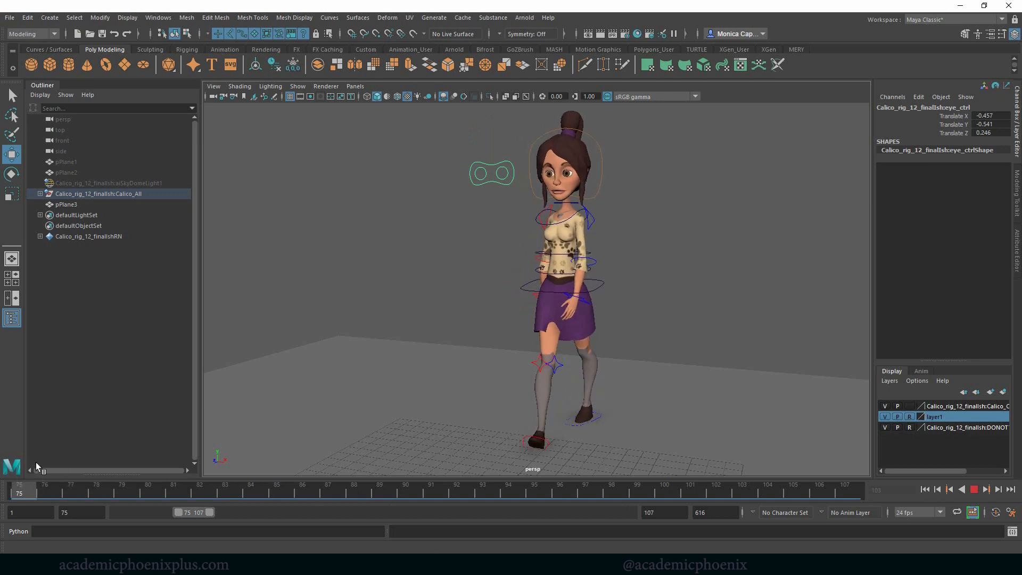
pyautogui.click(301, 485)
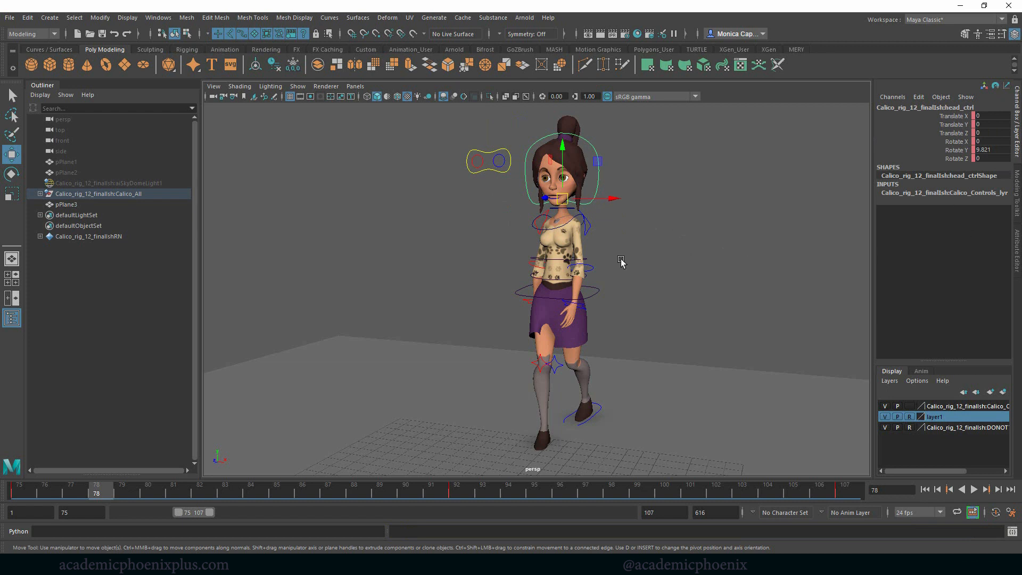
pyautogui.moveTo(469, 196)
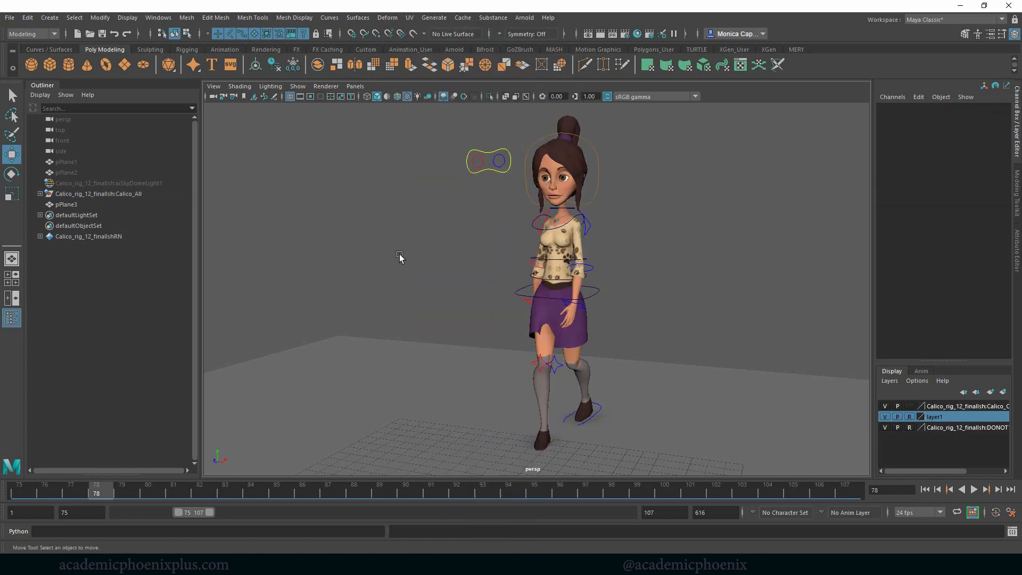
pyautogui.moveTo(385, 46)
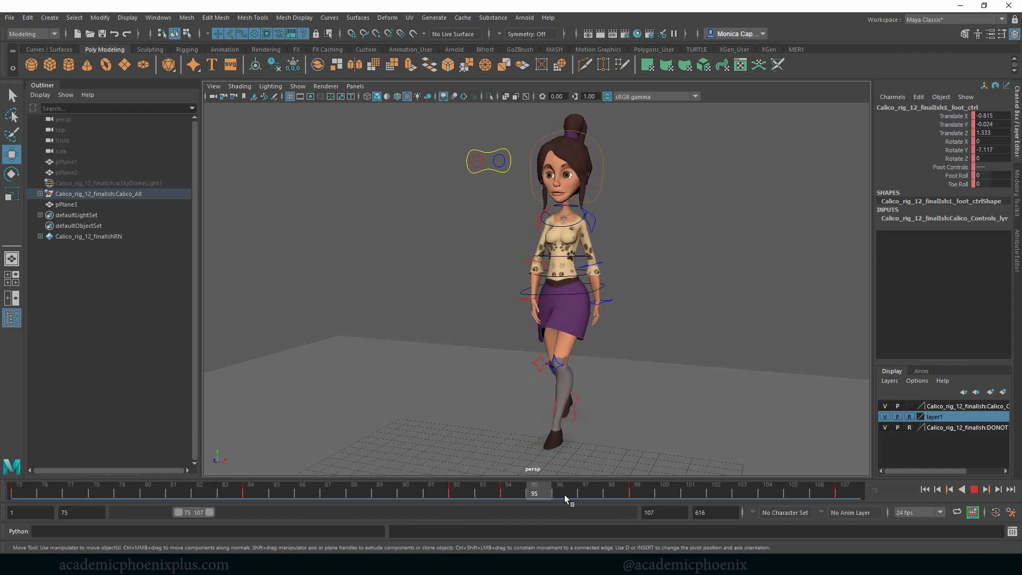
# Scrub the time slider through the walk to watch L_foot_ctrl from close up
pyautogui.click(845, 489)
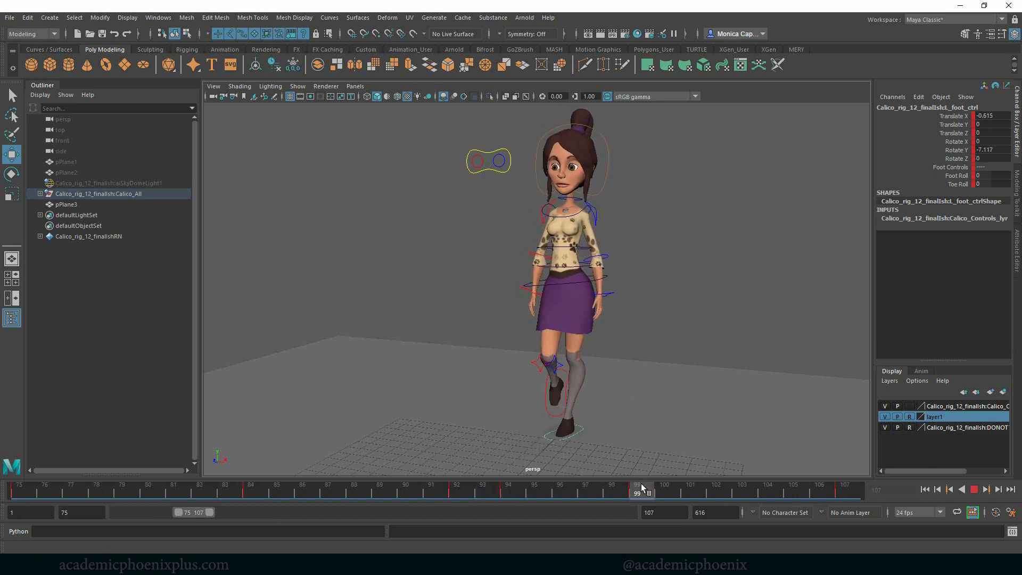
pyautogui.moveTo(642, 490); pyautogui.dragTo(846, 490)
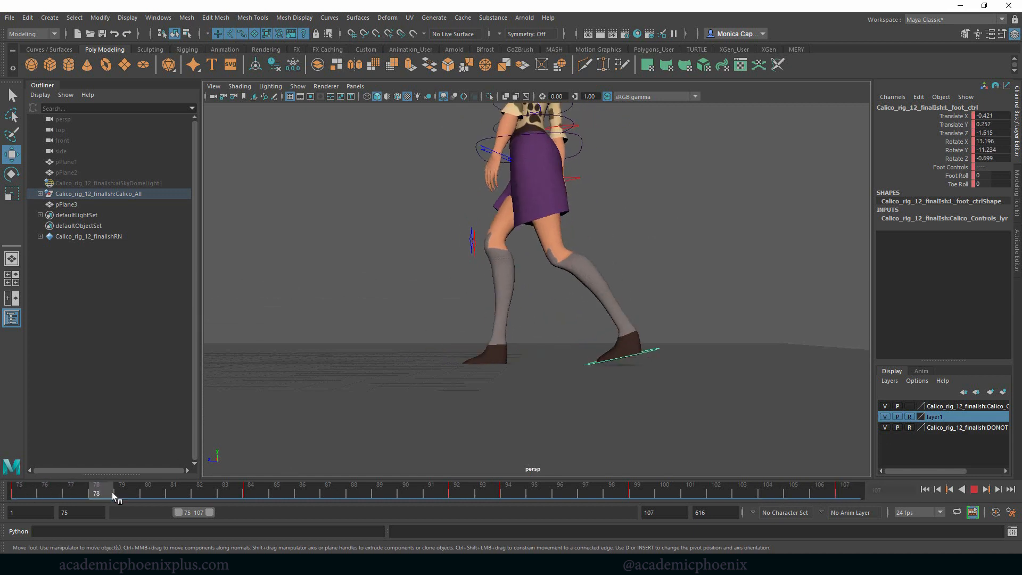
# Key the left foot's Foot Roll around frames 77 and 100, then scrub to check it
pyautogui.moveTo(97, 492); pyautogui.dragTo(44, 492)
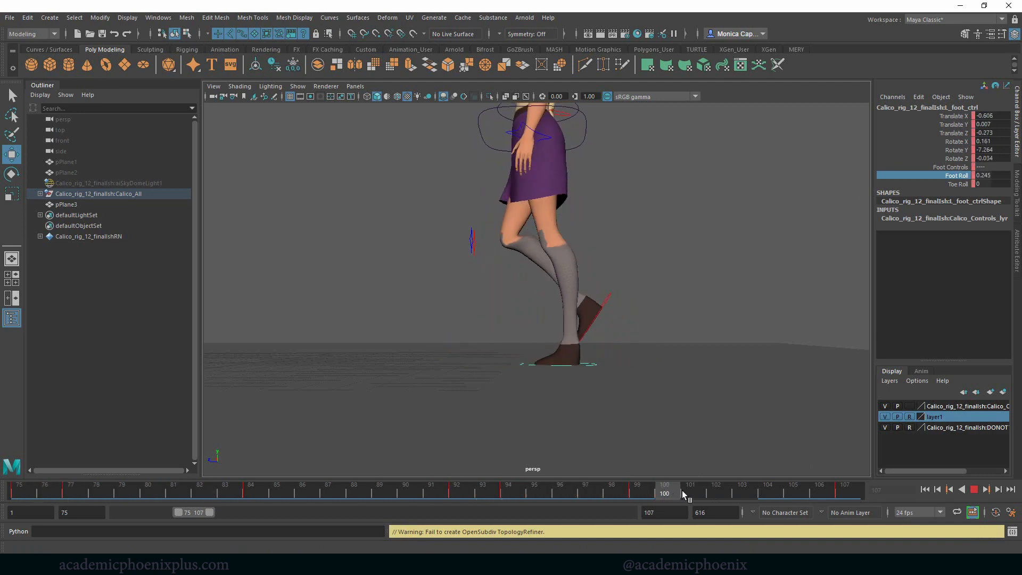
pyautogui.moveTo(665, 492); pyautogui.dragTo(716, 492)
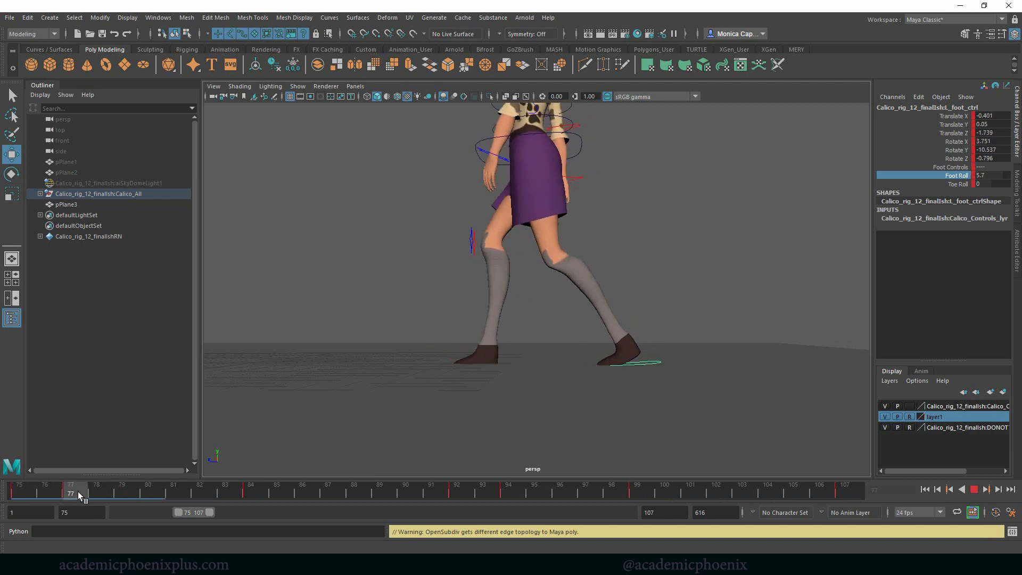
pyautogui.moveTo(70, 492); pyautogui.dragTo(301, 492)
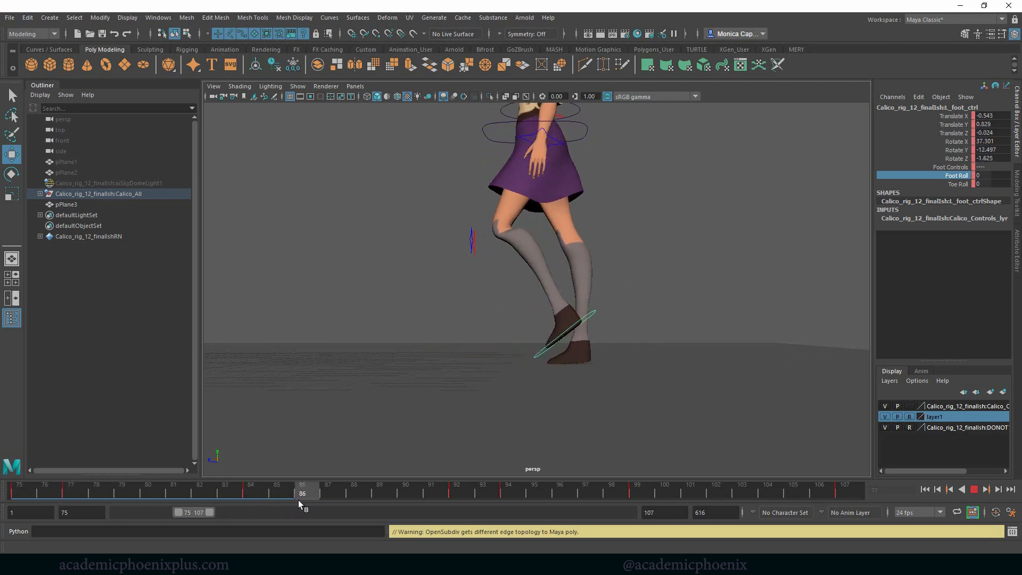
pyautogui.moveTo(302, 492); pyautogui.dragTo(535, 492)
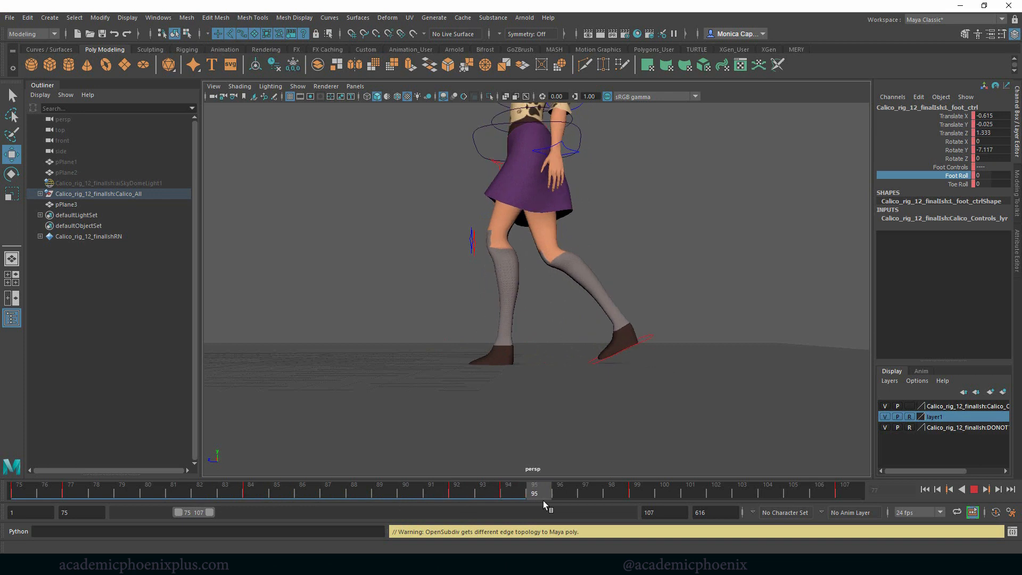
pyautogui.moveTo(536, 492); pyautogui.dragTo(483, 492)
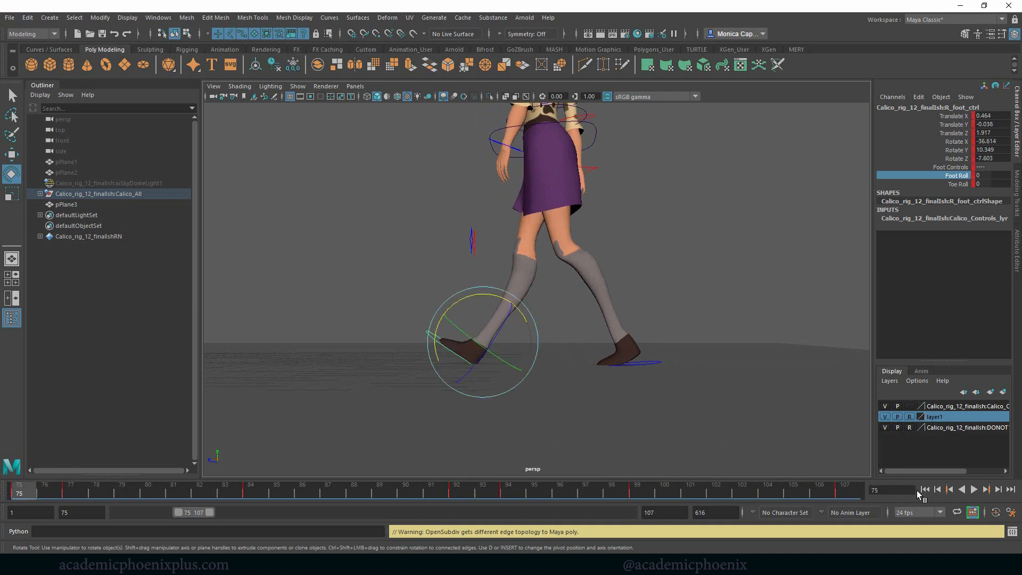
# Rotate R_foot_ctrl at frame 92 and play back the walk to review it
pyautogui.click(974, 489)
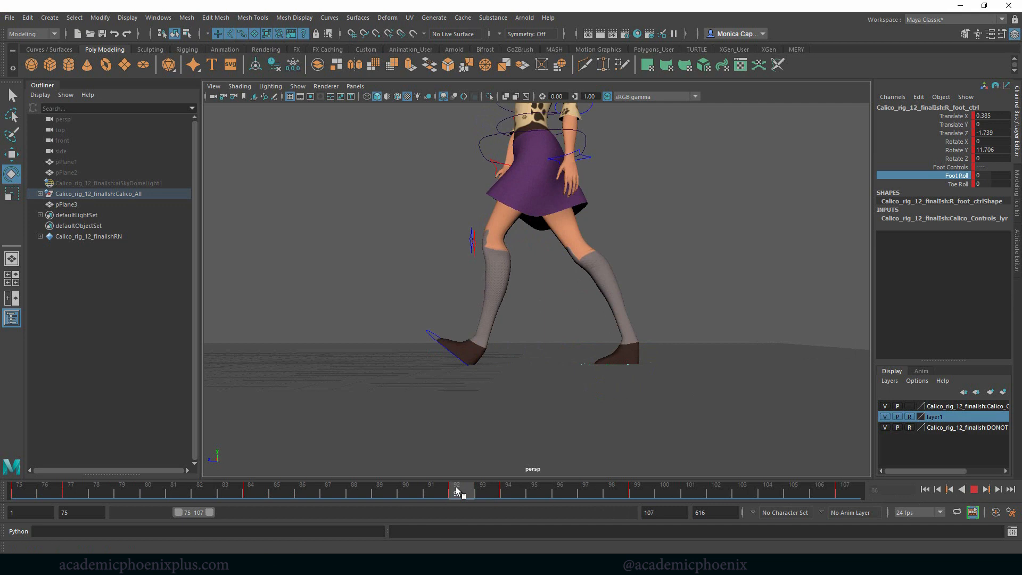
pyautogui.moveTo(462, 491); pyautogui.dragTo(638, 491)
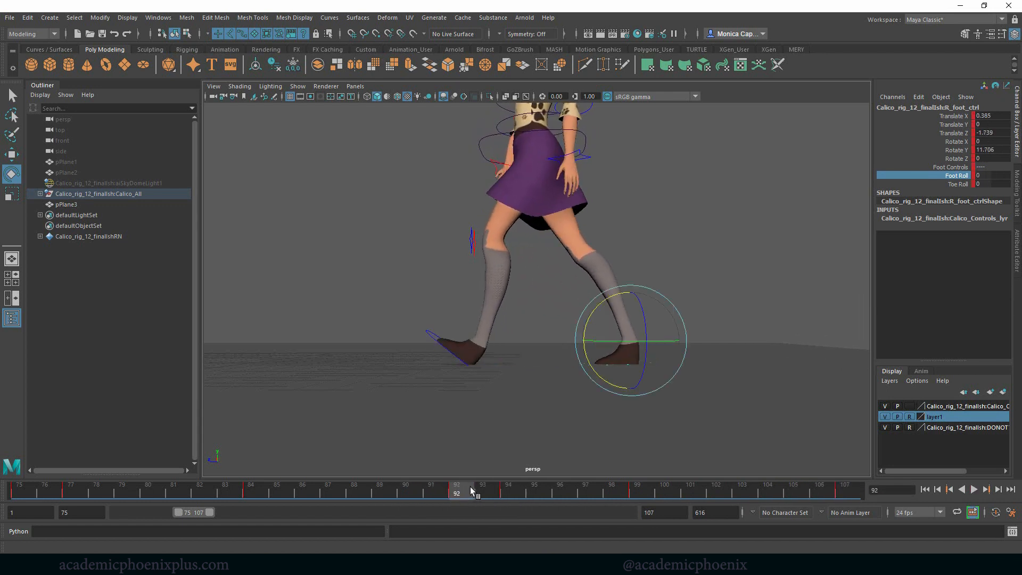
pyautogui.moveTo(959, 175); pyautogui.dragTo(697, 227)
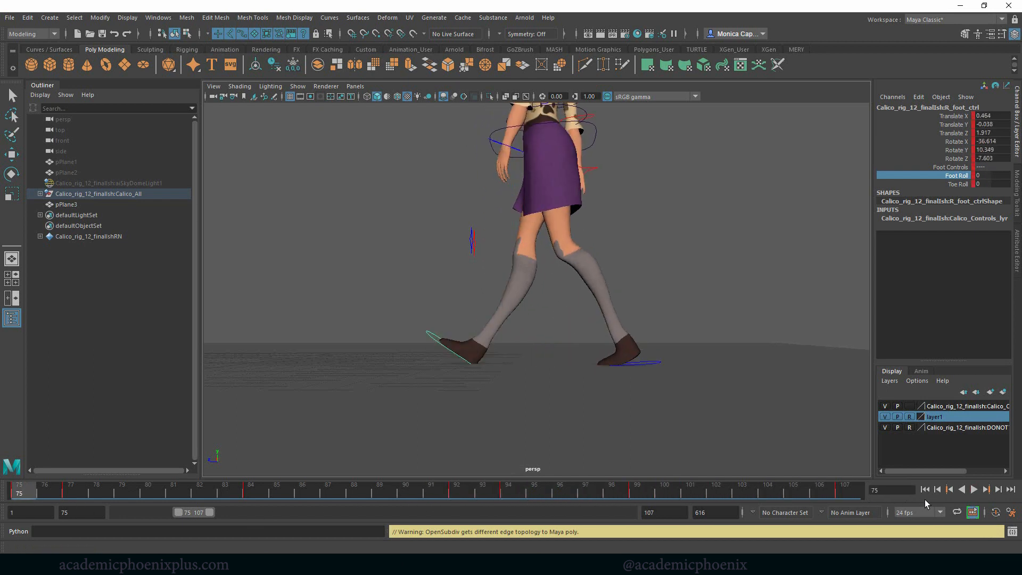
pyautogui.click(973, 489)
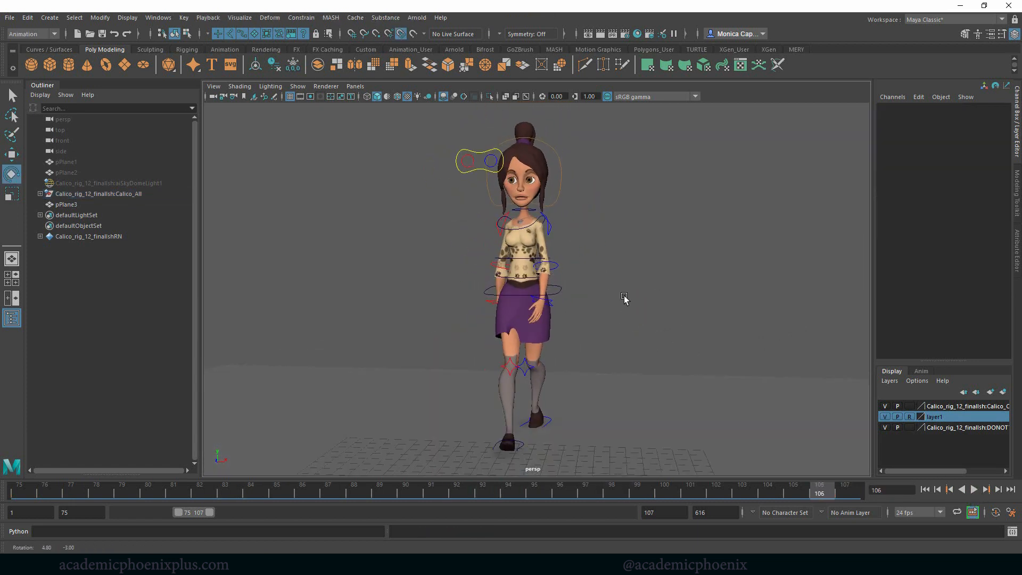
# Play the walk from the first frame and hide the controls display layer
pyautogui.click(20, 492)
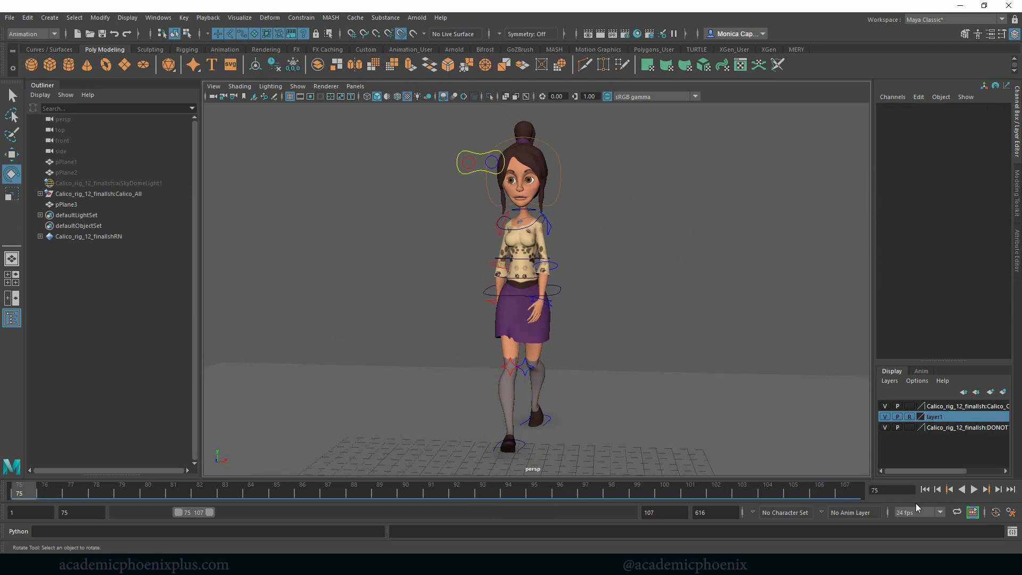
pyautogui.click(974, 489)
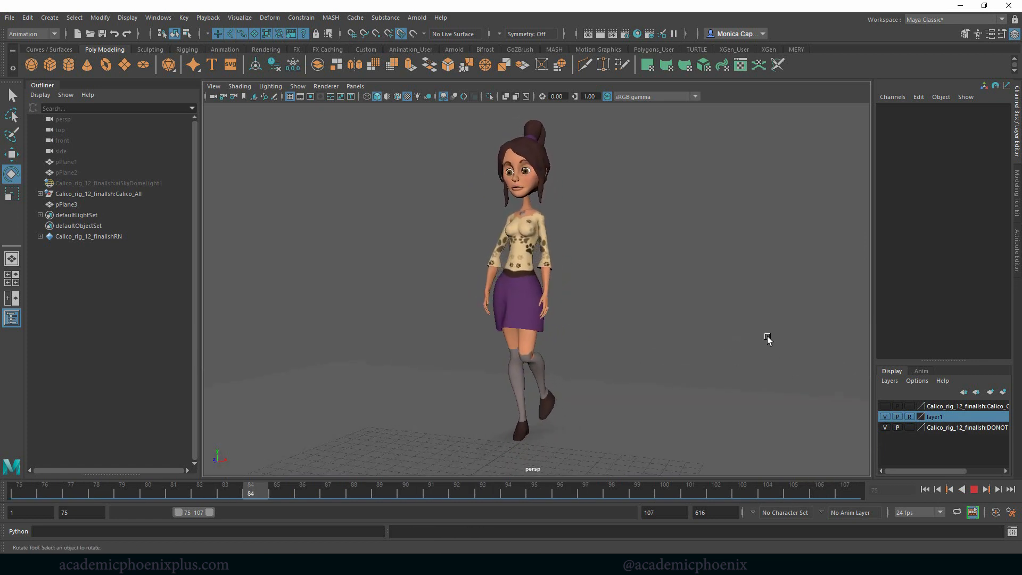
pyautogui.click(665, 485)
pyautogui.write('106')
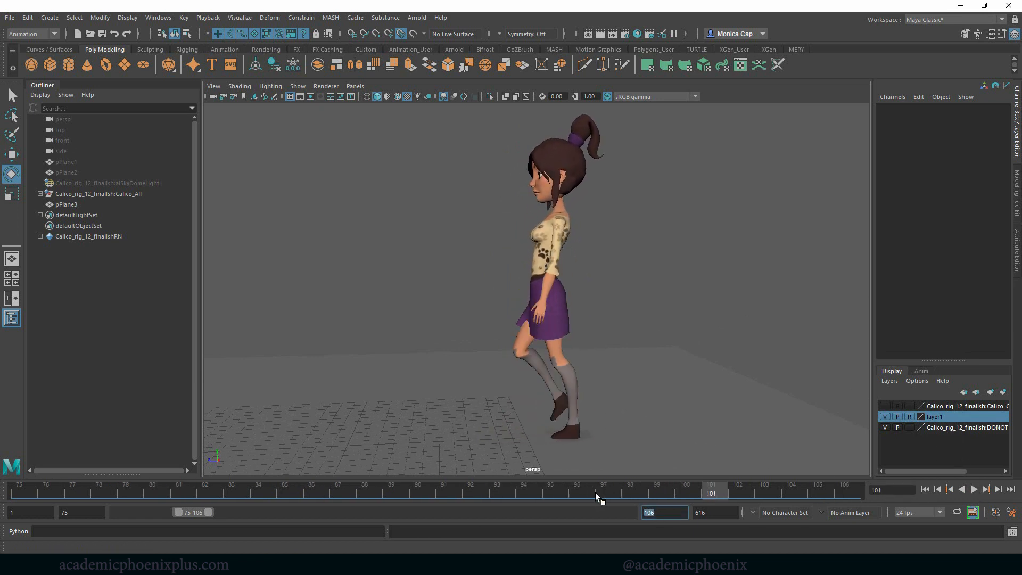
# Change the playback end frame from 107 to 106, then 105
pyautogui.click(973, 490)
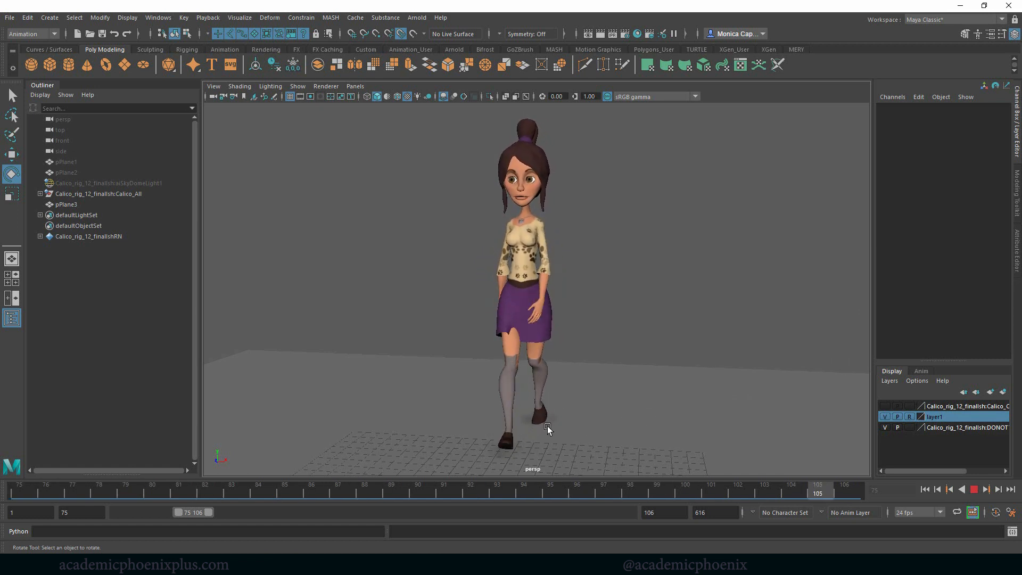
pyautogui.click(924, 489)
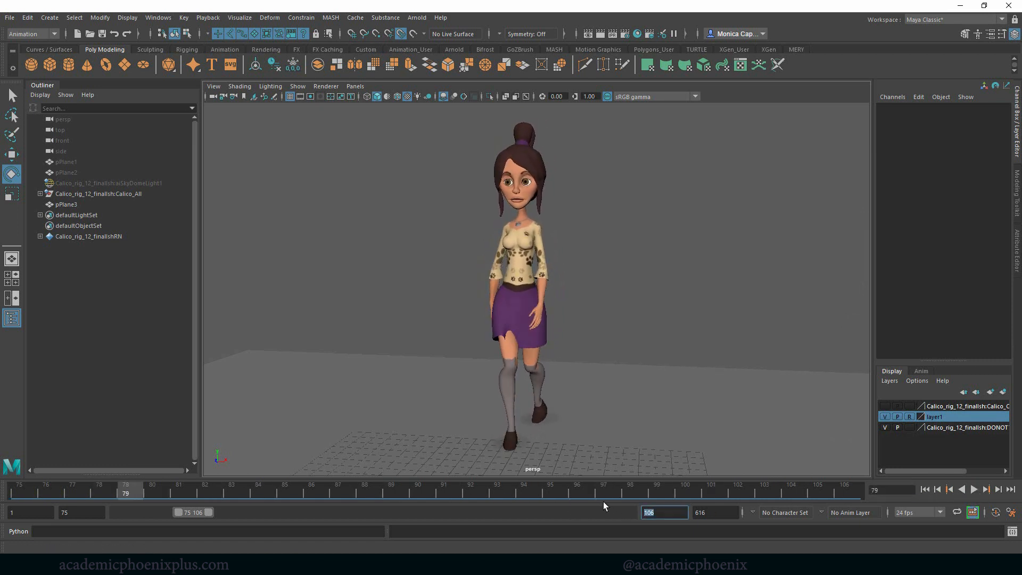
pyautogui.click(974, 489)
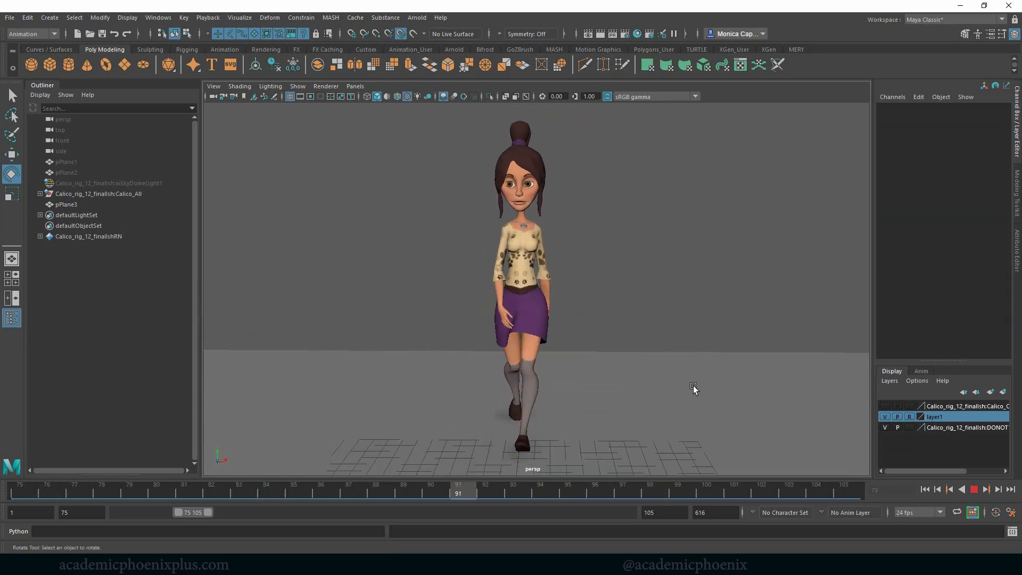
pyautogui.moveTo(458, 491); pyautogui.dragTo(74, 491)
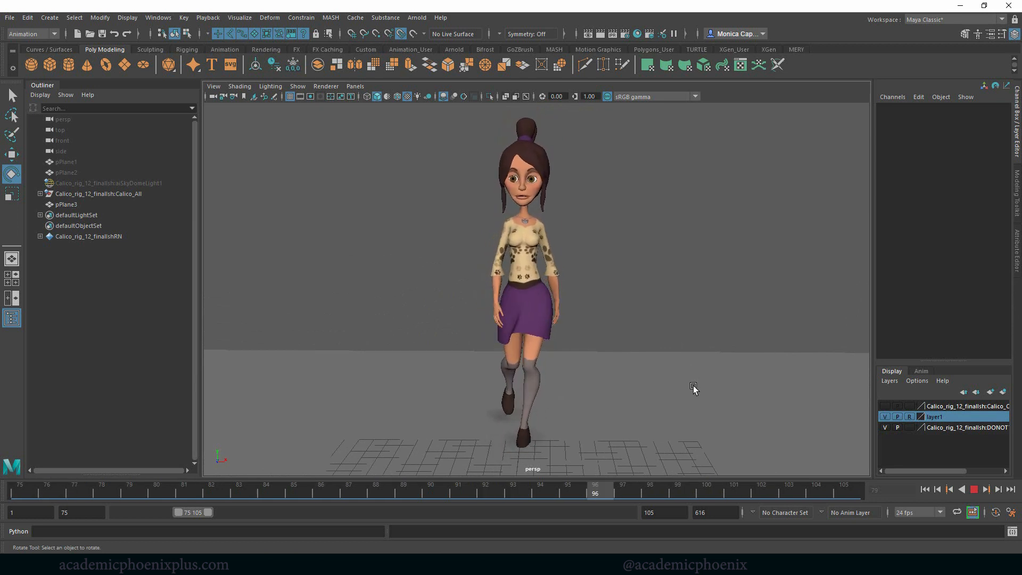
pyautogui.click(239, 492)
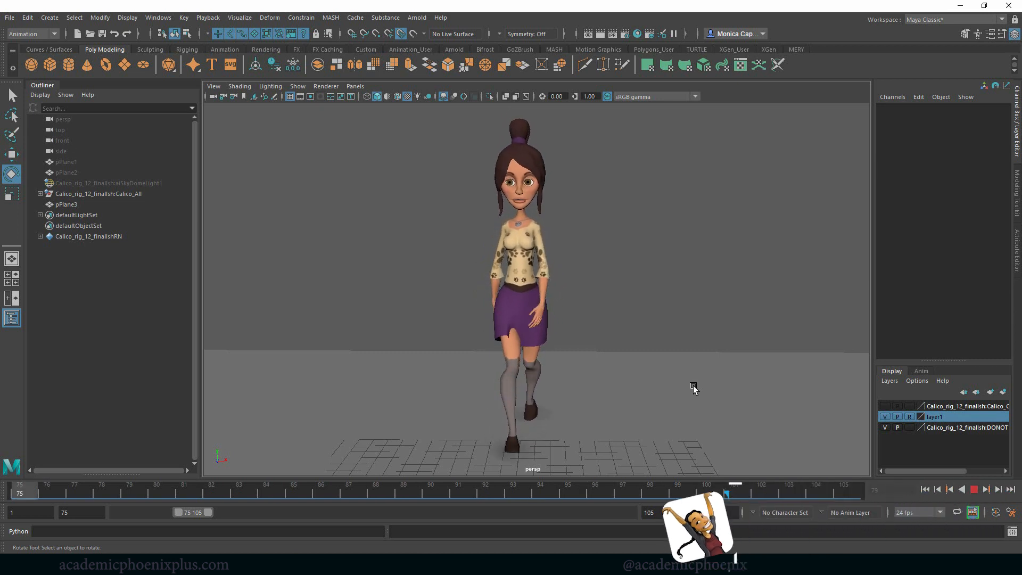
pyautogui.click(594, 484)
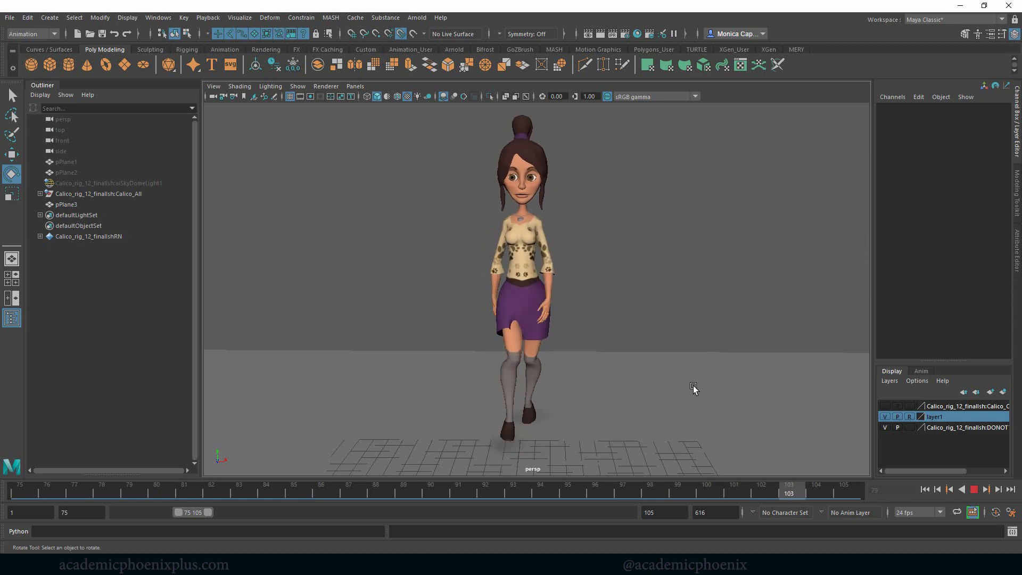
pyautogui.click(458, 485)
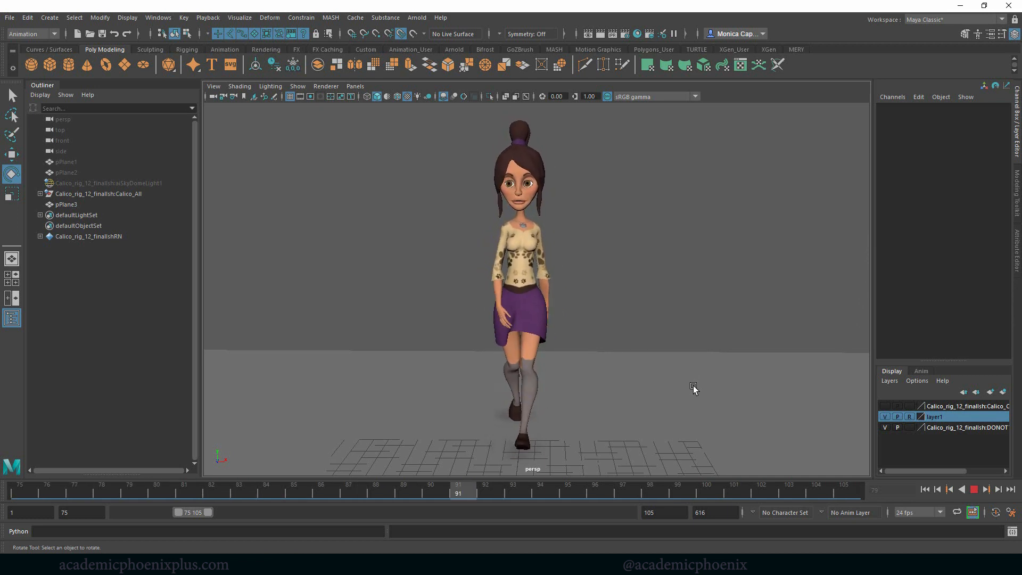
pyautogui.click(102, 485)
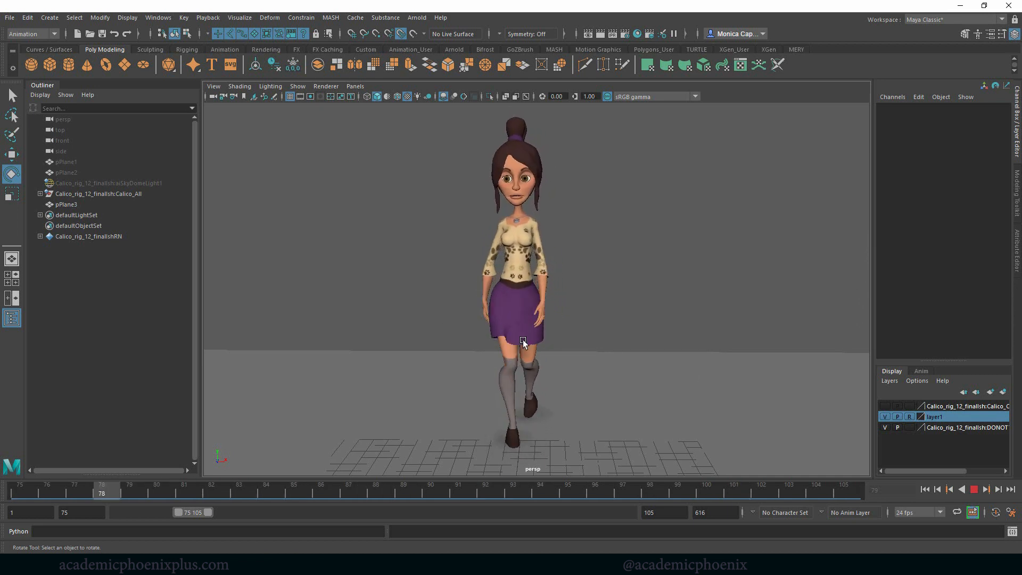